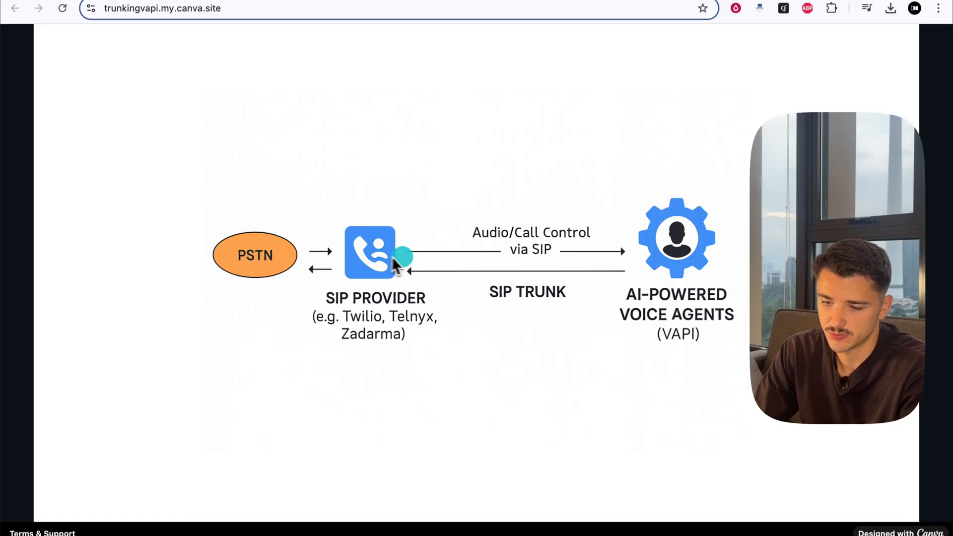
mouse_move(546, 343)
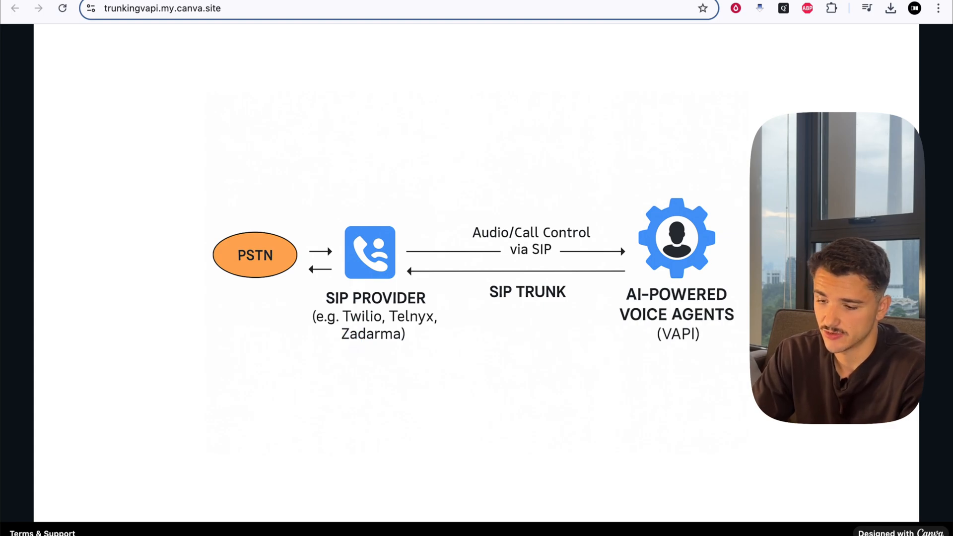
Create a new Elastic SIP trunk with friendly name VAPI-YT.
left_click(415, 338)
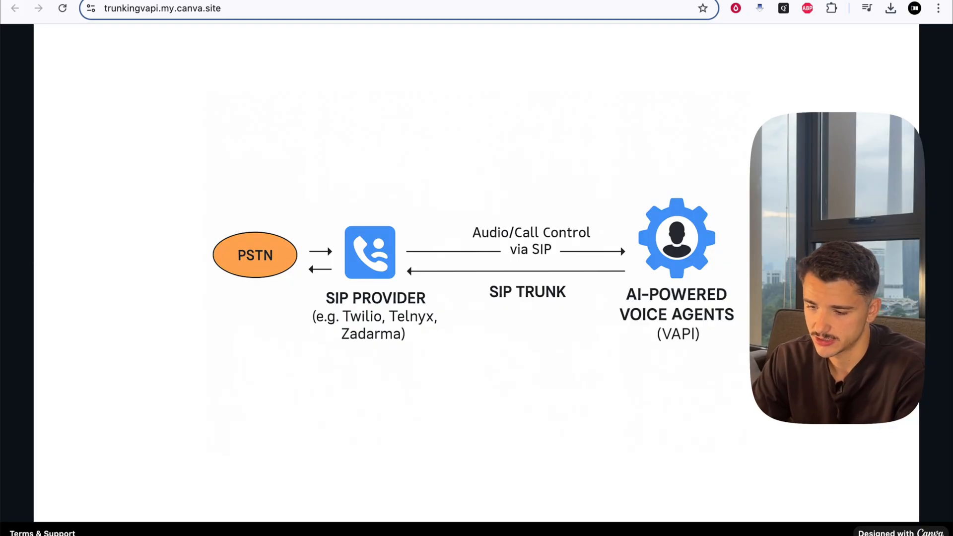
mouse_move(384, 290)
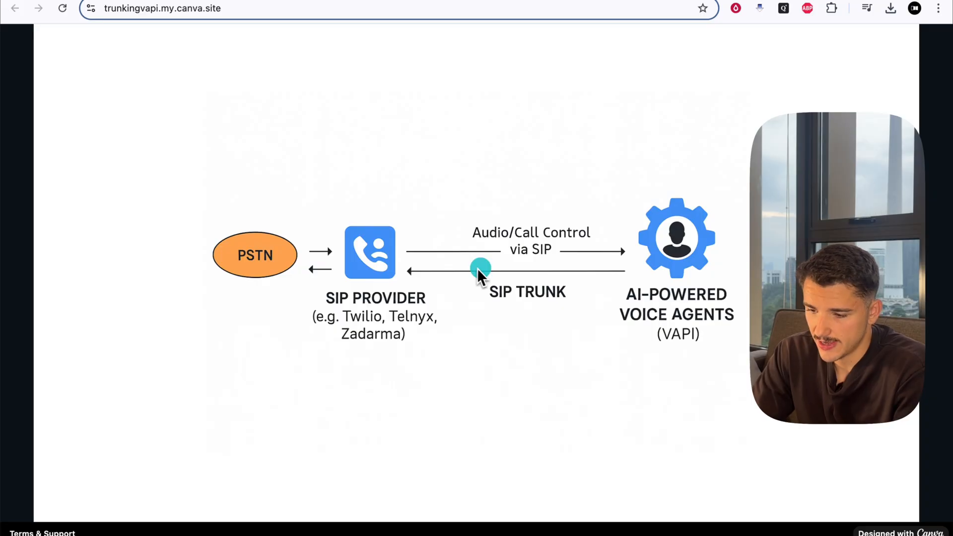
mouse_move(401, 261)
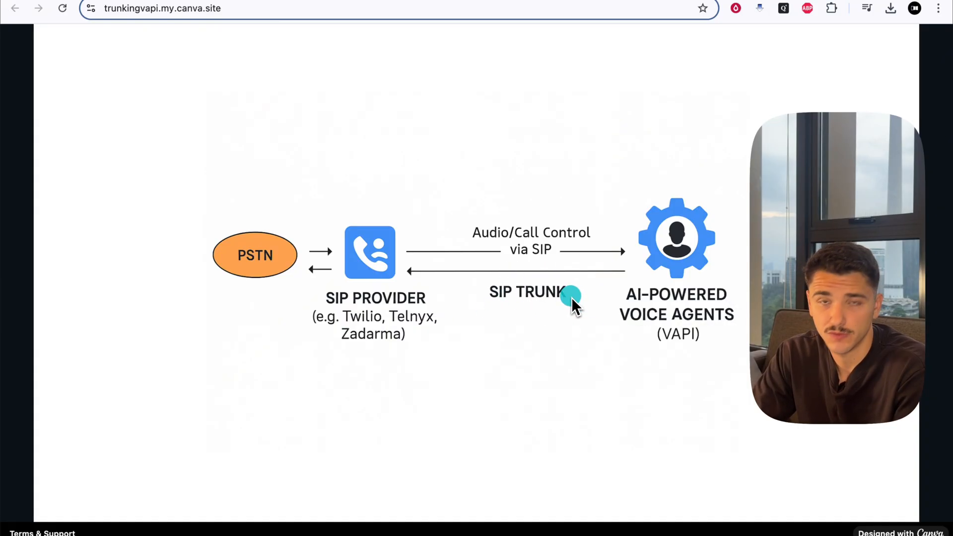
mouse_move(523, 300)
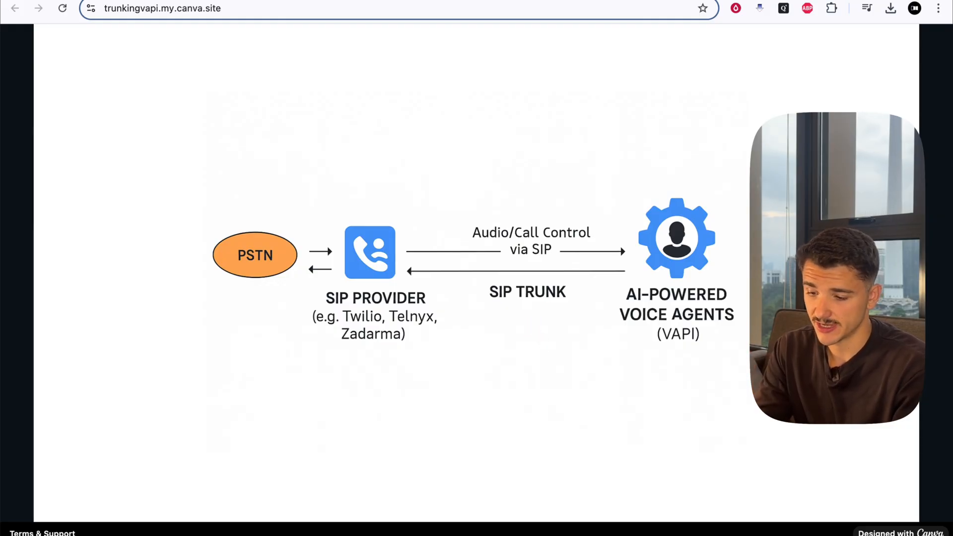
mouse_move(535, 337)
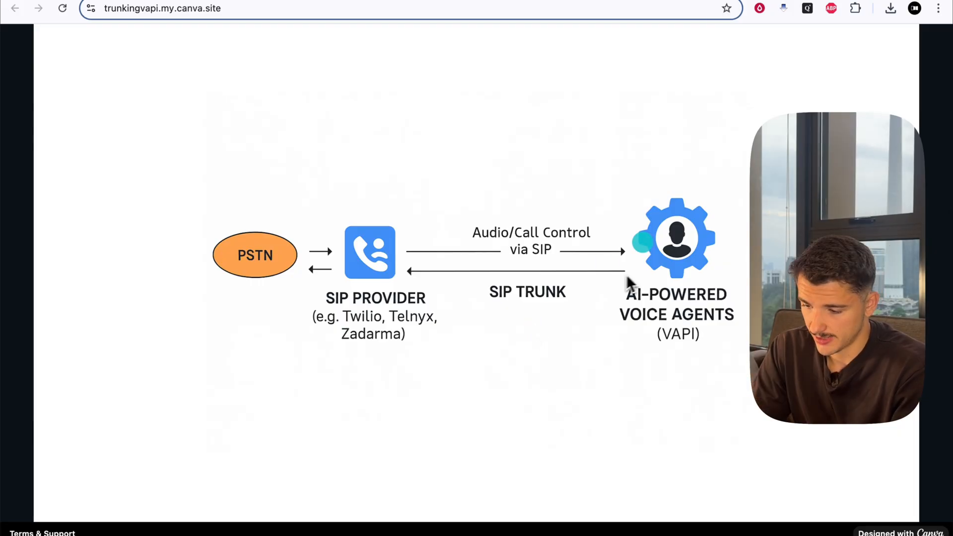
mouse_move(655, 224)
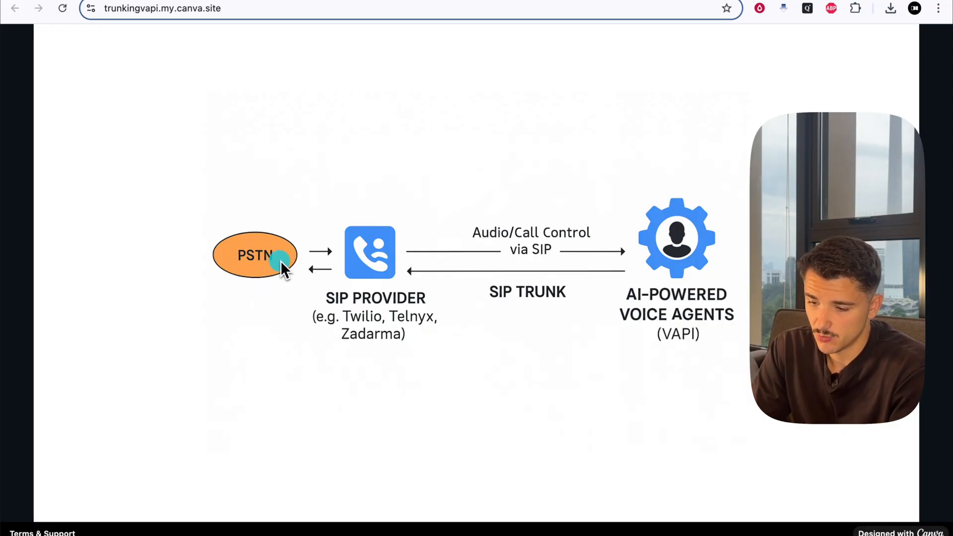
mouse_move(661, 247)
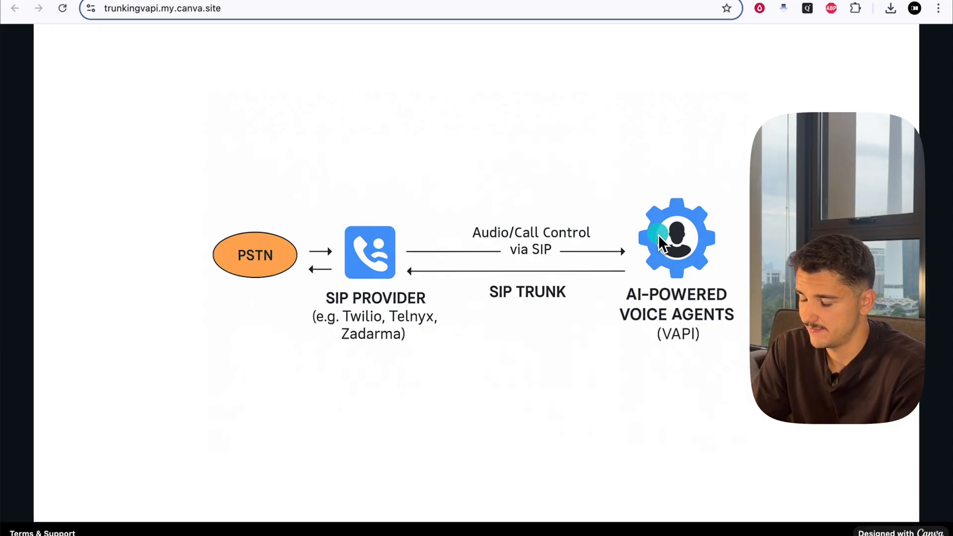
mouse_move(656, 272)
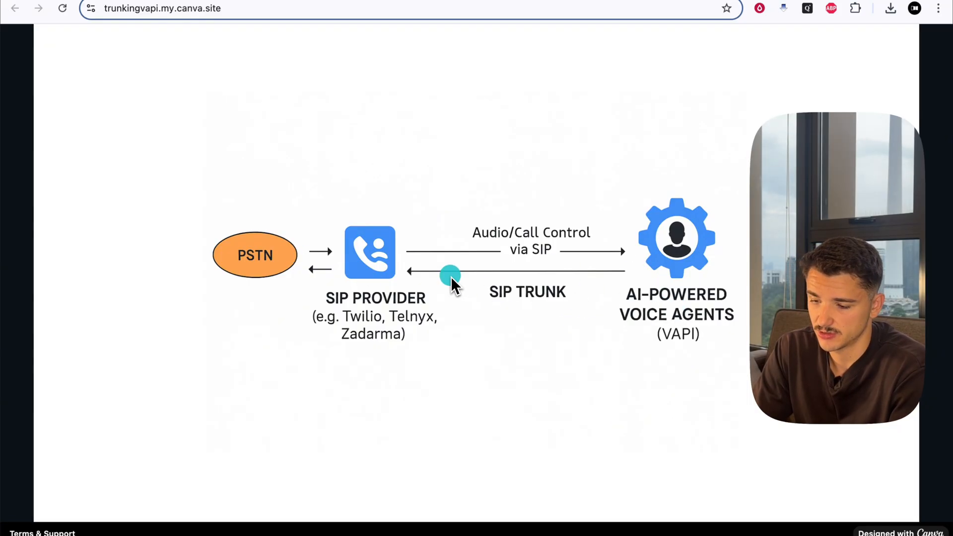
mouse_move(237, 270)
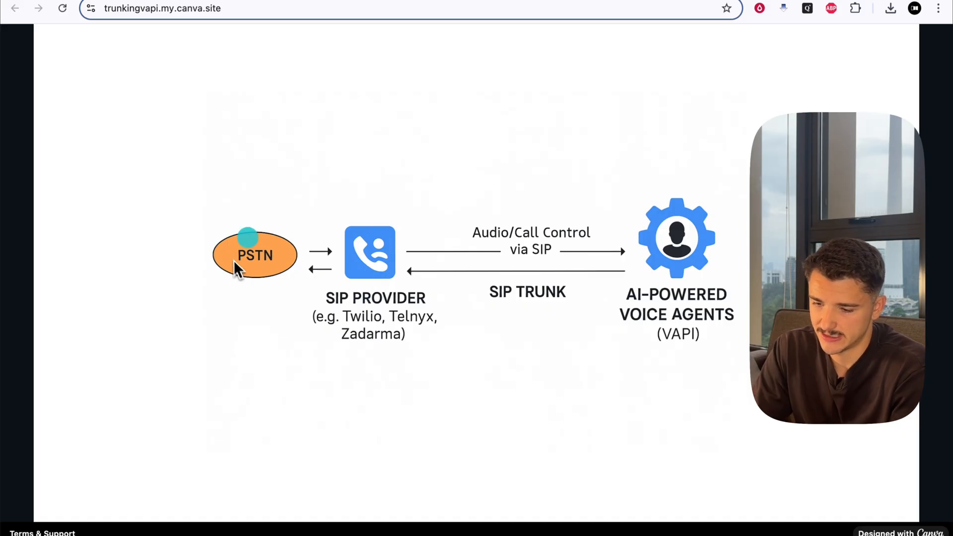
mouse_move(281, 318)
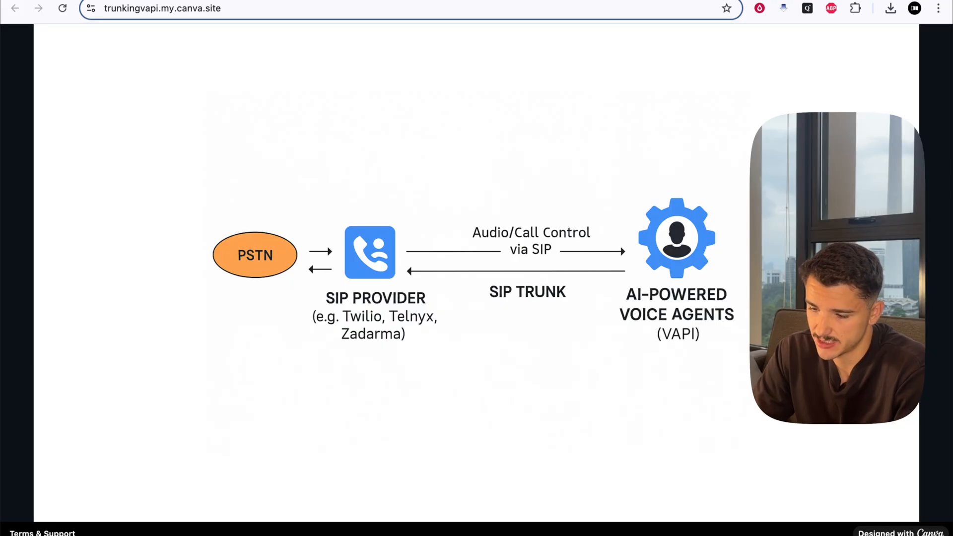
left_click(598, 307)
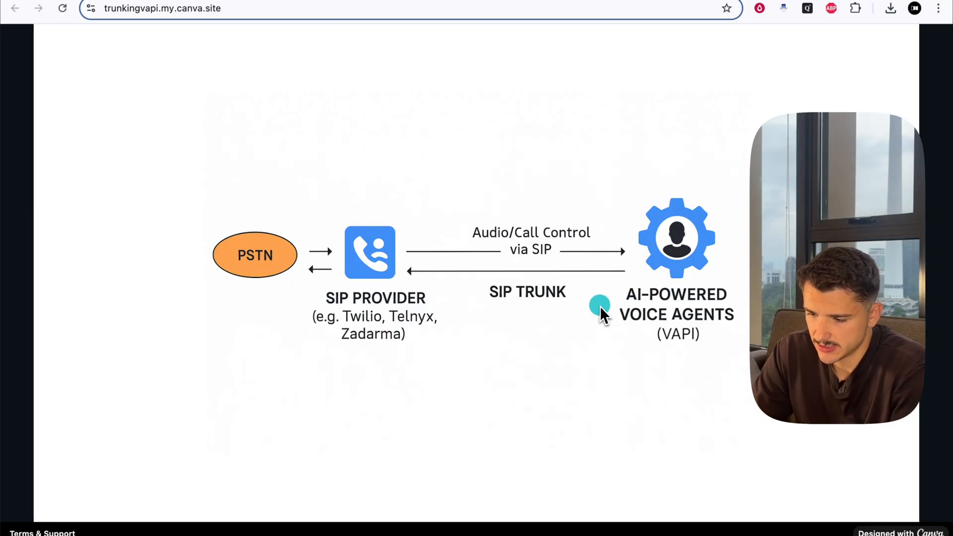
mouse_move(547, 290)
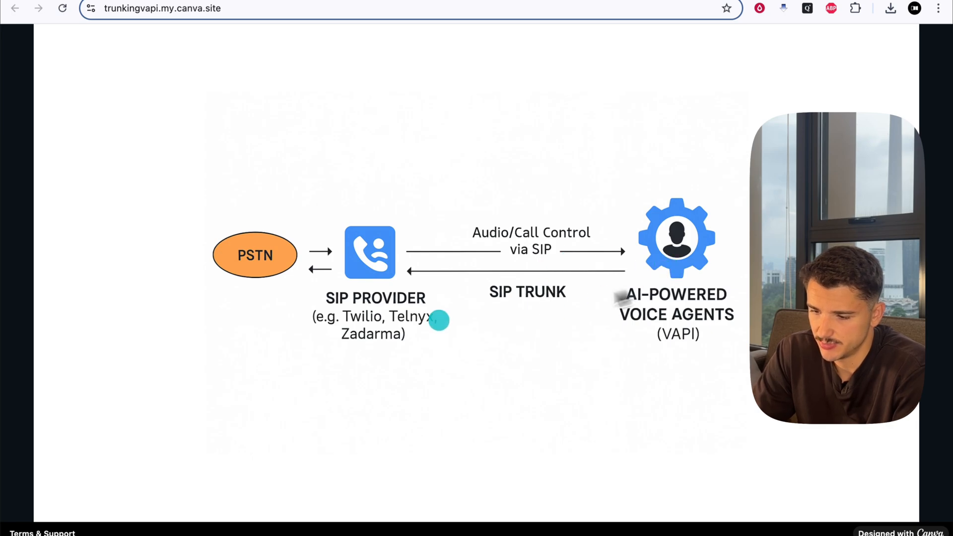
mouse_move(255, 281)
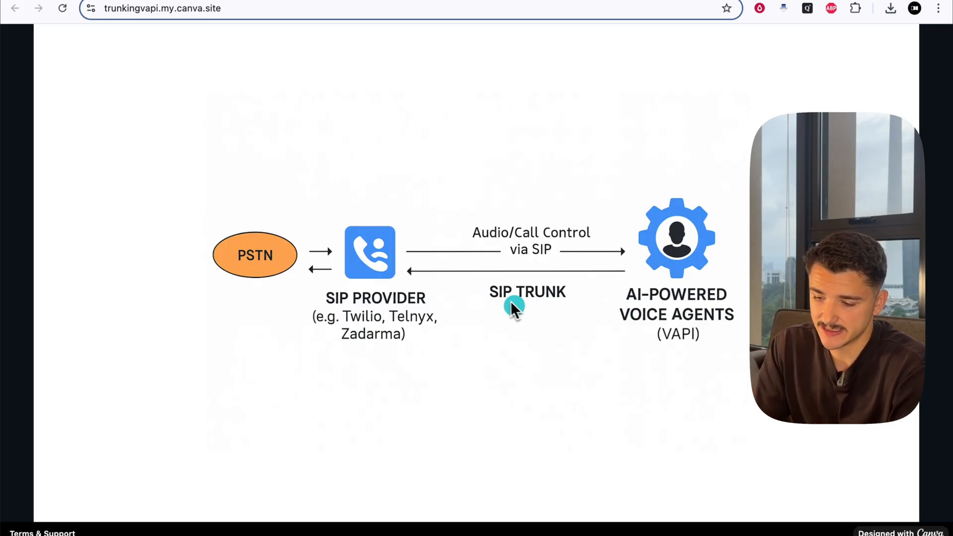
mouse_move(491, 314)
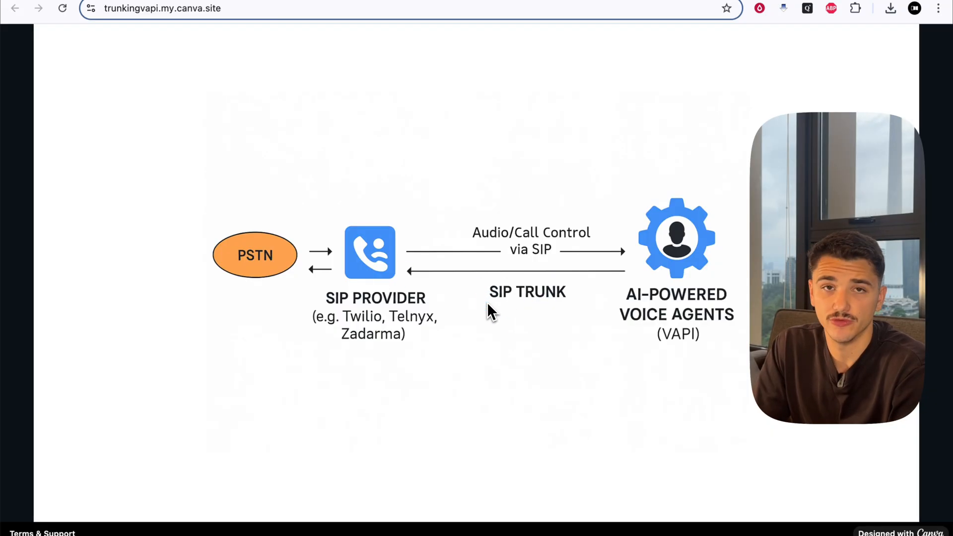
left_click(537, 321)
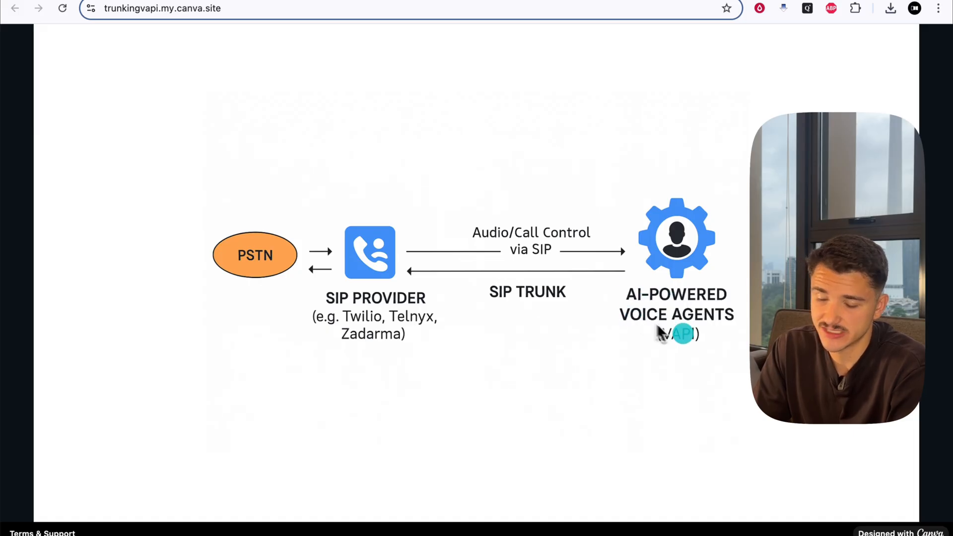
mouse_move(264, 278)
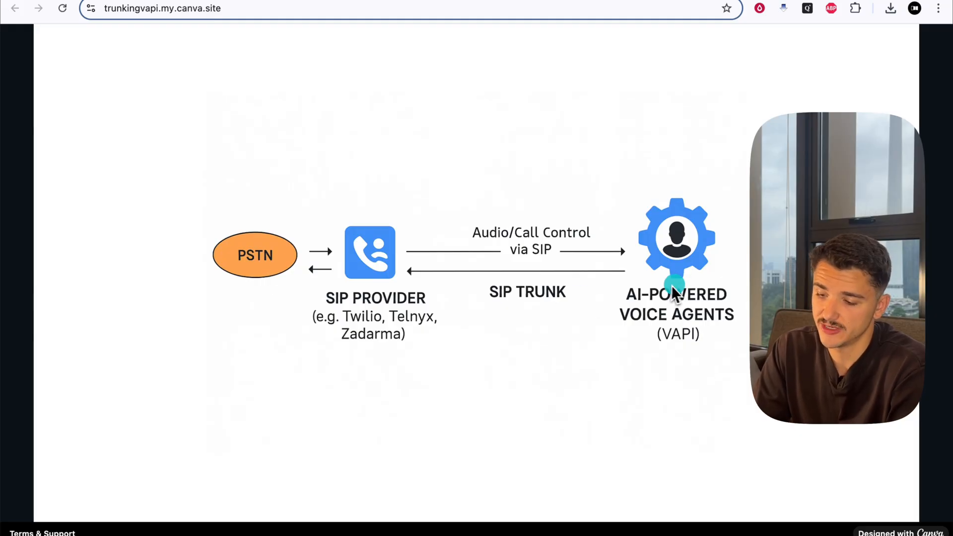
mouse_move(305, 294)
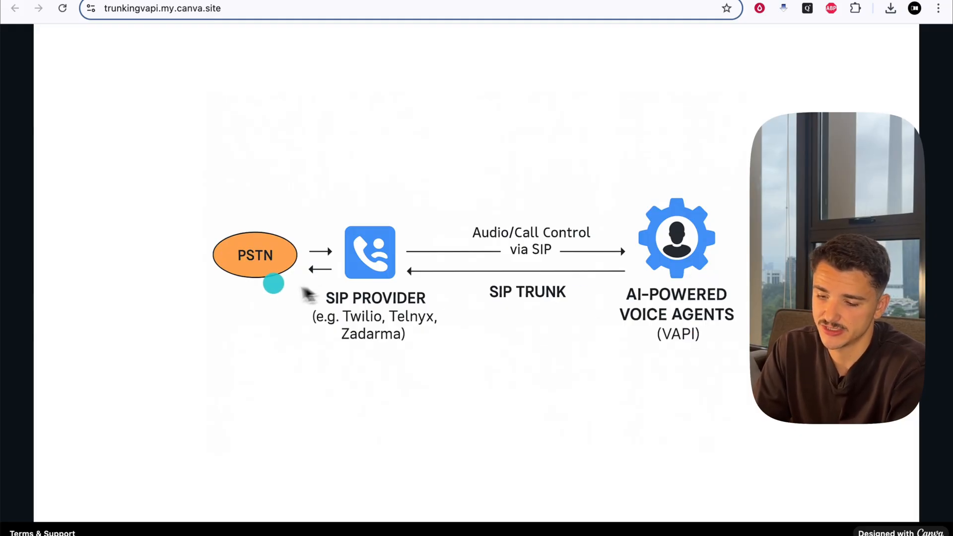
mouse_move(488, 244)
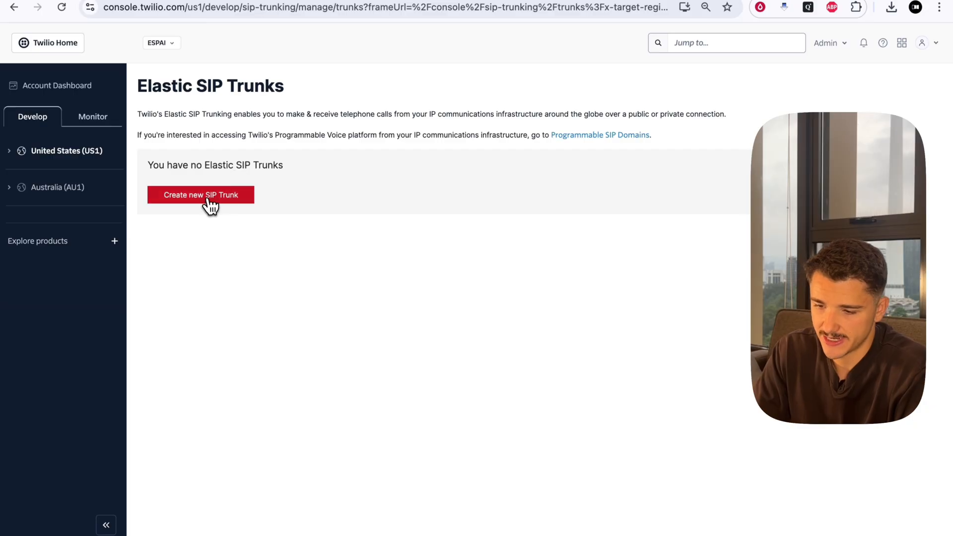
left_click(201, 194)
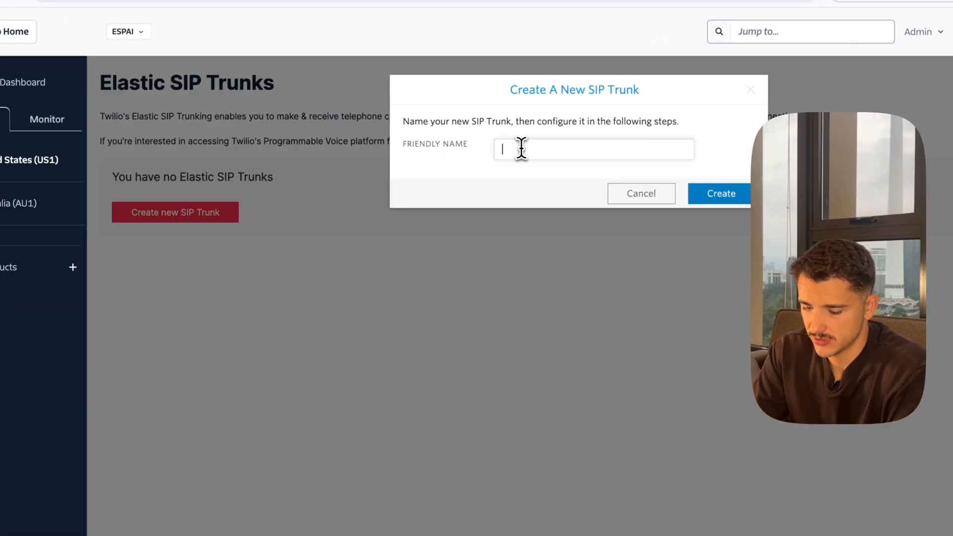
type("VAPI-YT")
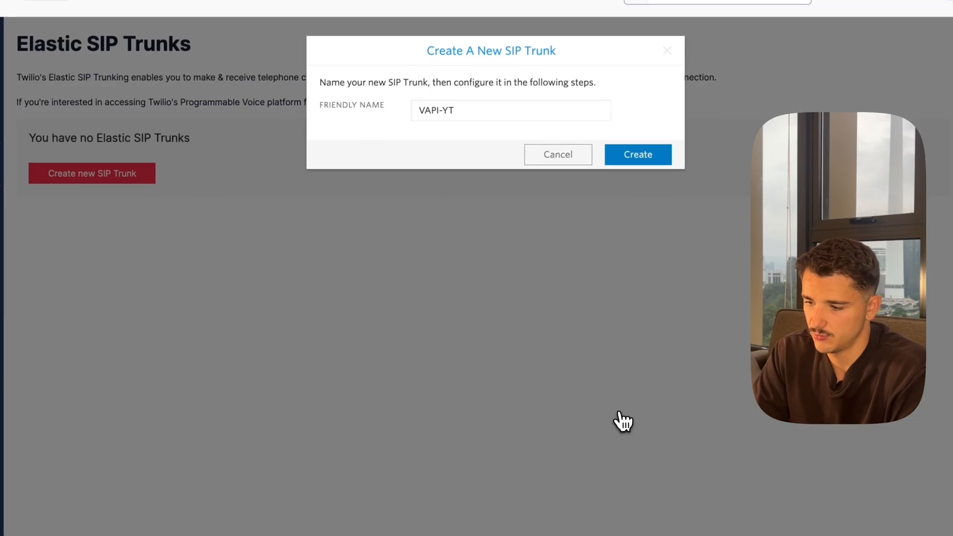
left_click(637, 154)
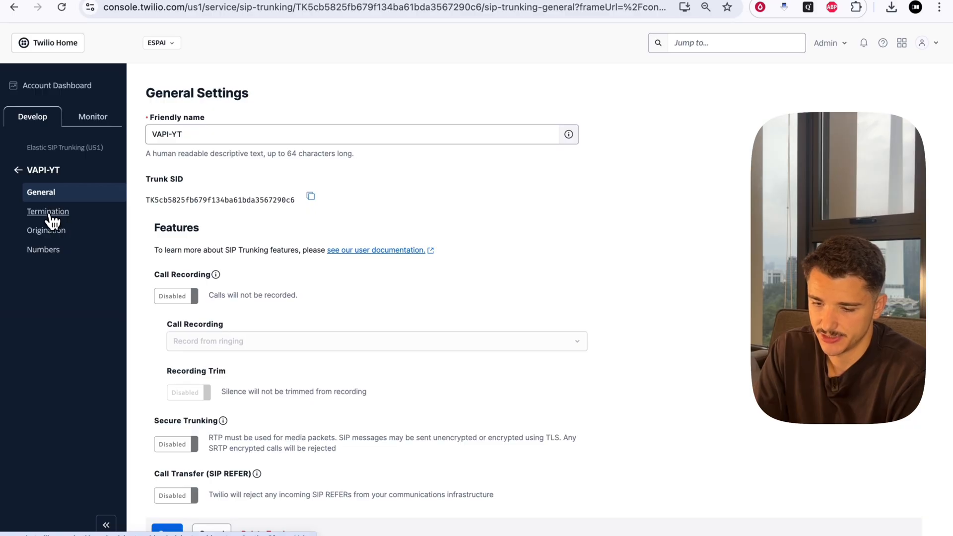
Enter vapi-yt-outbound as the termination SIP URI and scroll to Authentication.
left_click(48, 211)
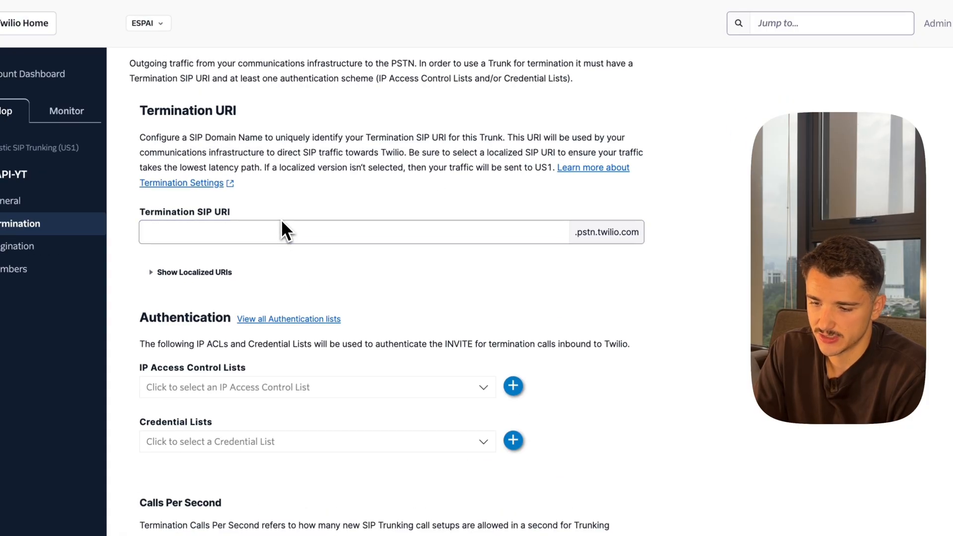
type("v")
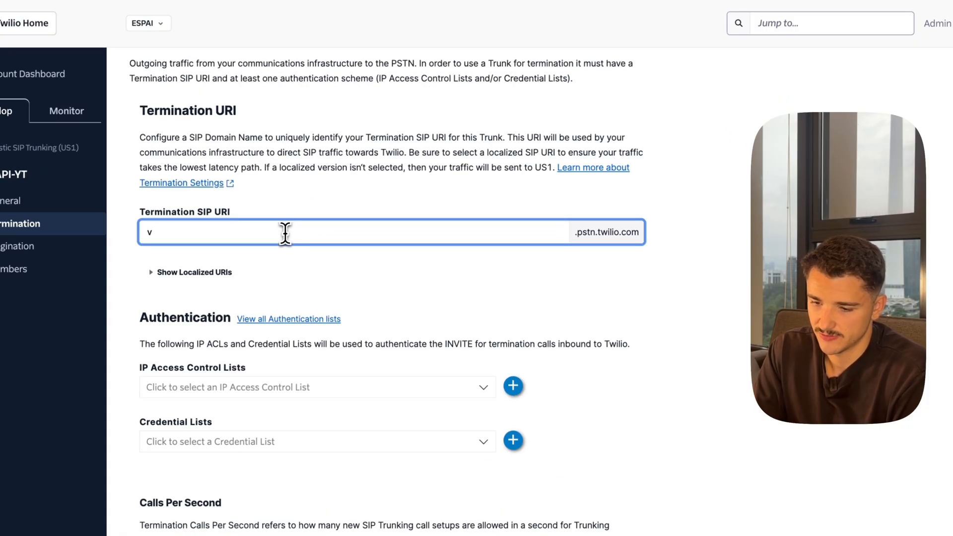
type("api-yt-")
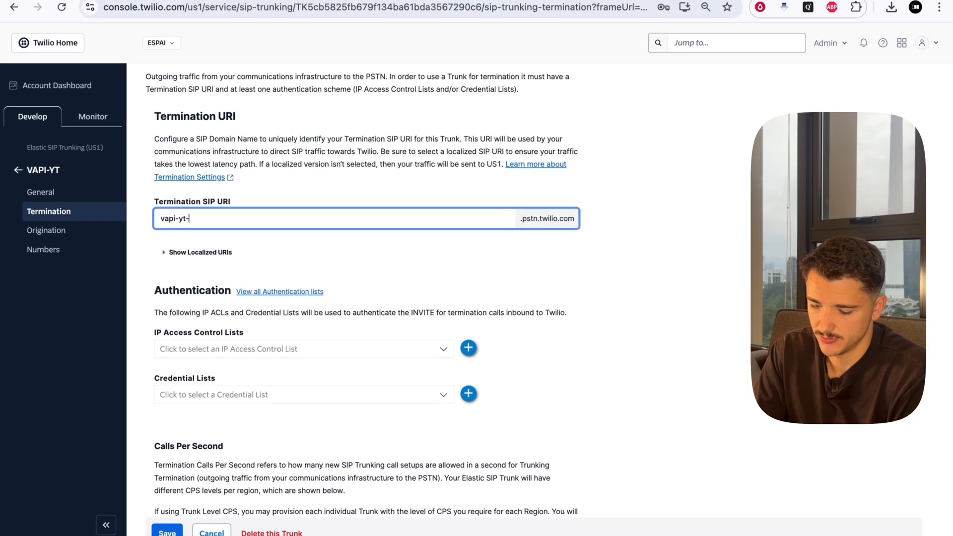
type("outbound")
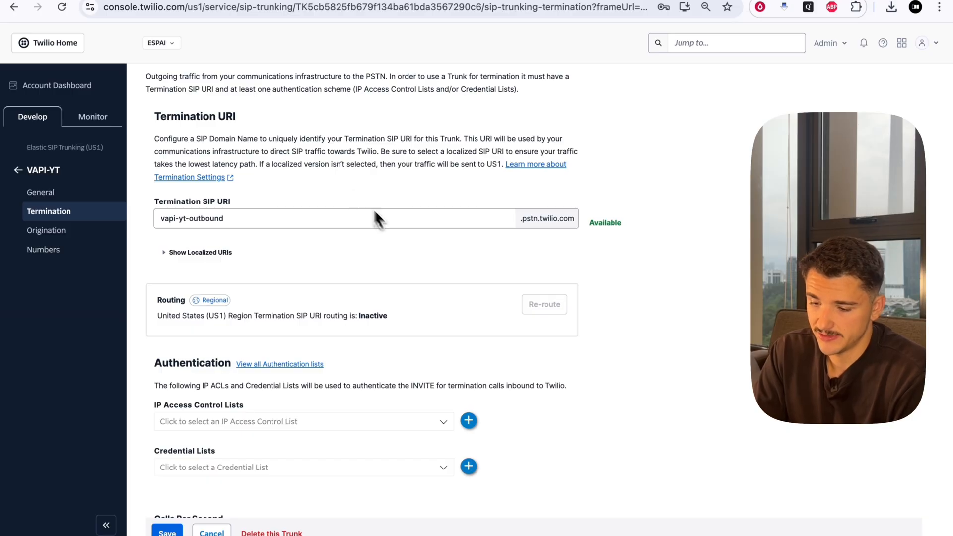
scroll("down", 3)
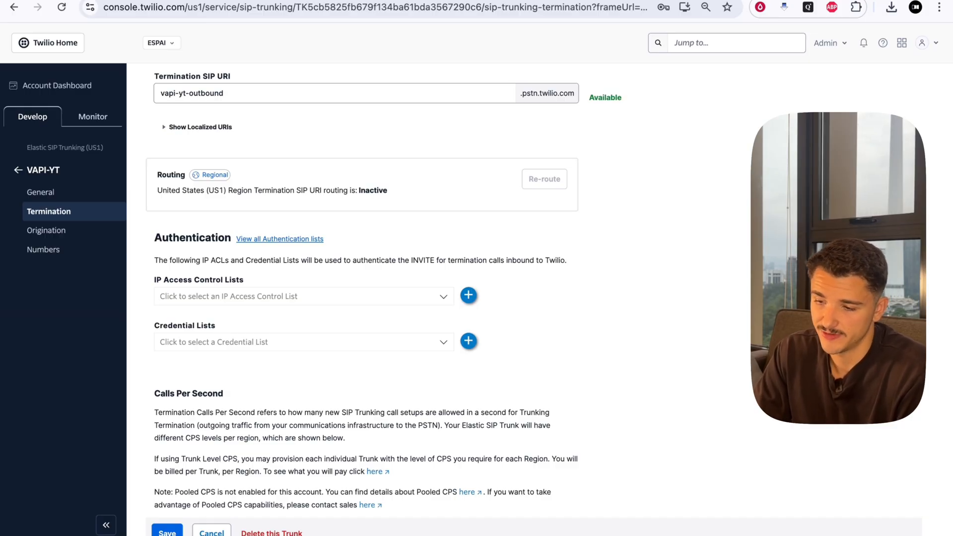
mouse_move(191, 258)
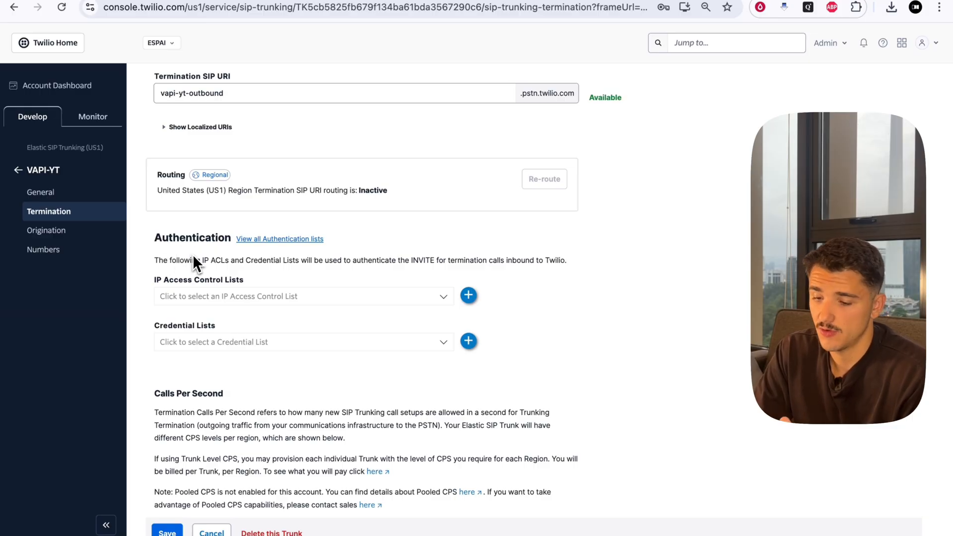
mouse_move(389, 280)
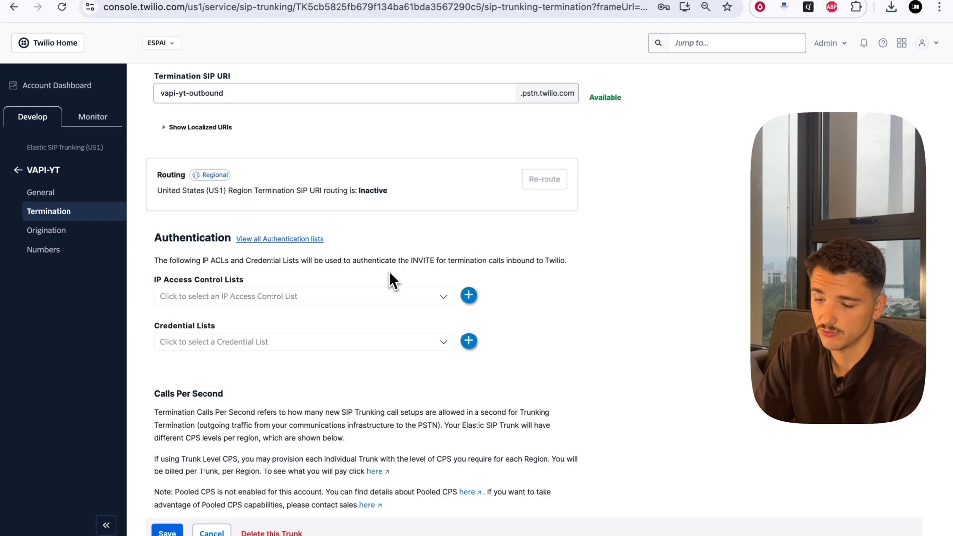
mouse_move(468, 295)
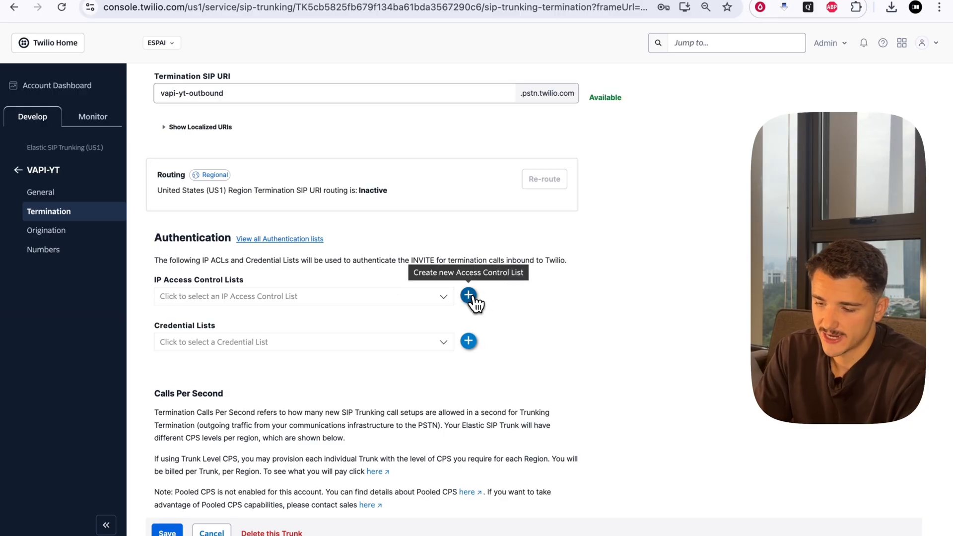
Create IP access control list VAPI-1 for address 44.229.228.186.
left_click(468, 295)
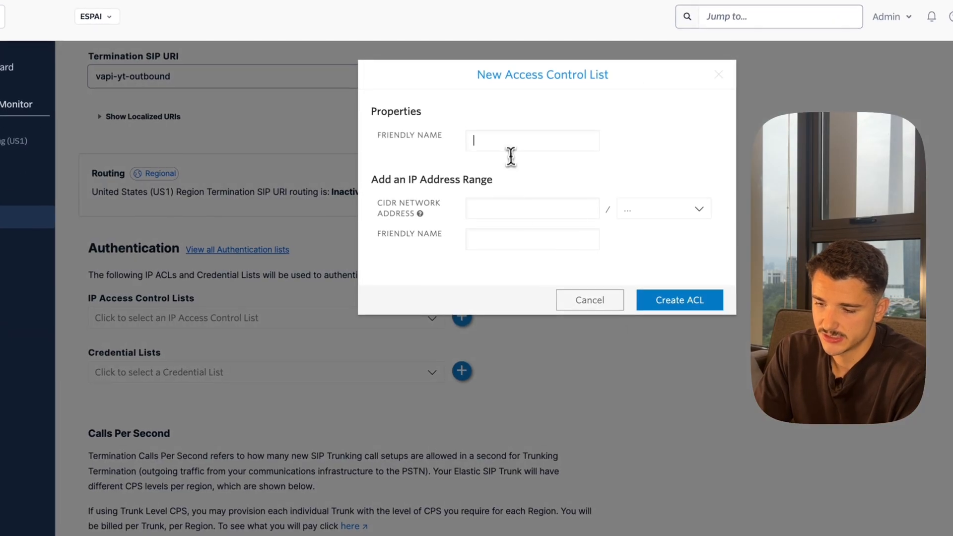
type("VAPI-1")
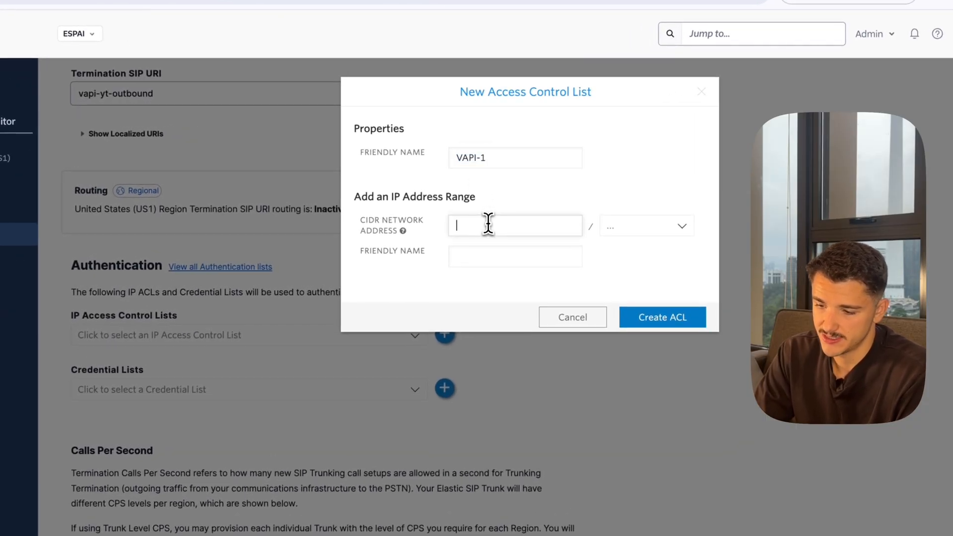
type("44.229.228.186")
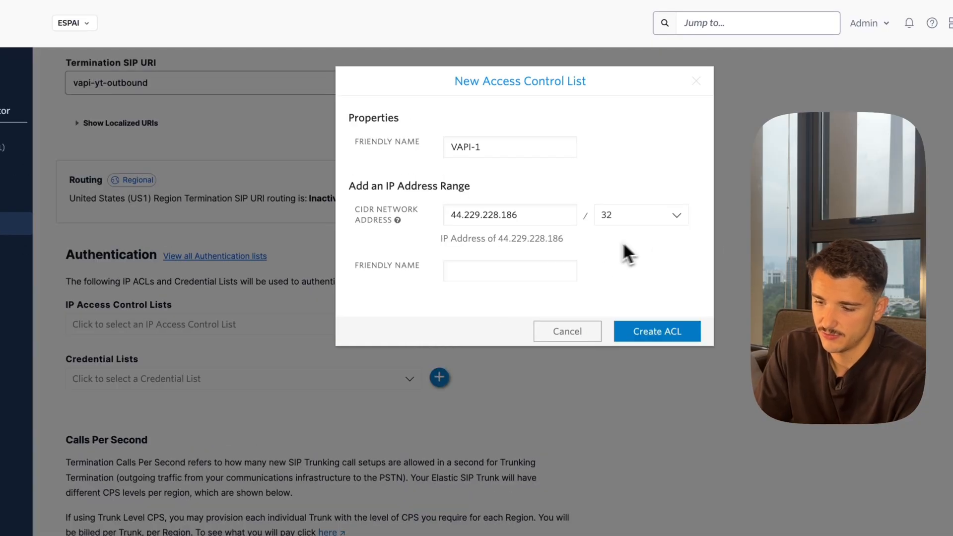
mouse_move(657, 338)
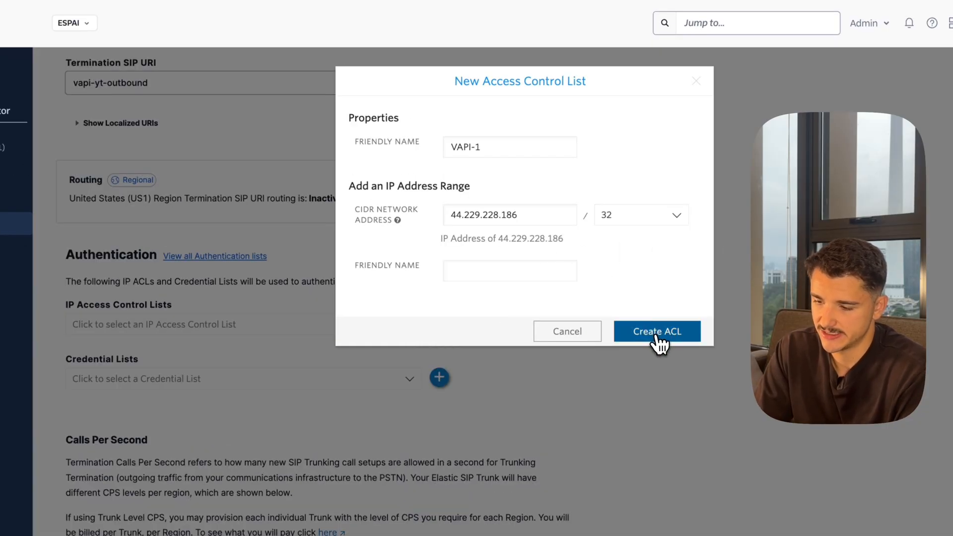
left_click(657, 331)
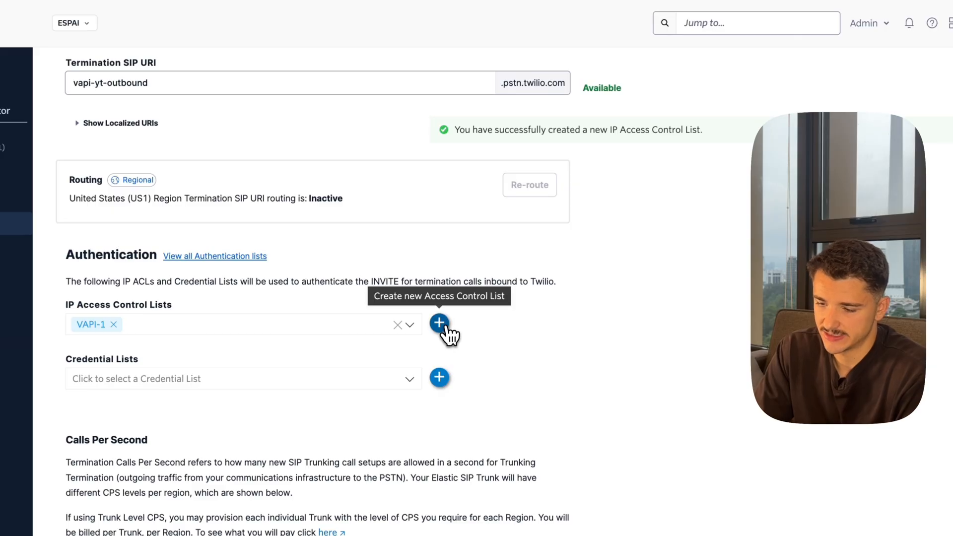
Create access control list VAPI-2 for the single address 44.238.177.138/32.
left_click(439, 322)
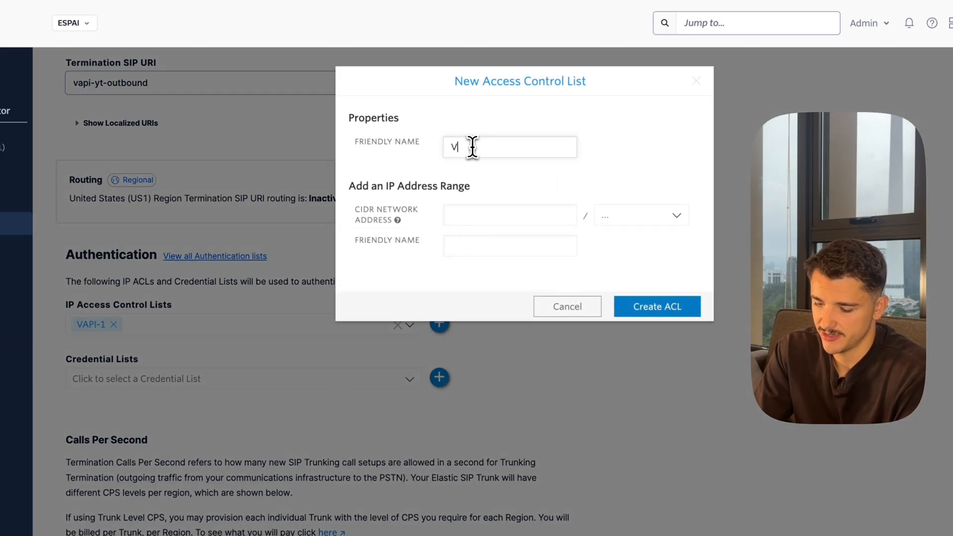
type("API-2")
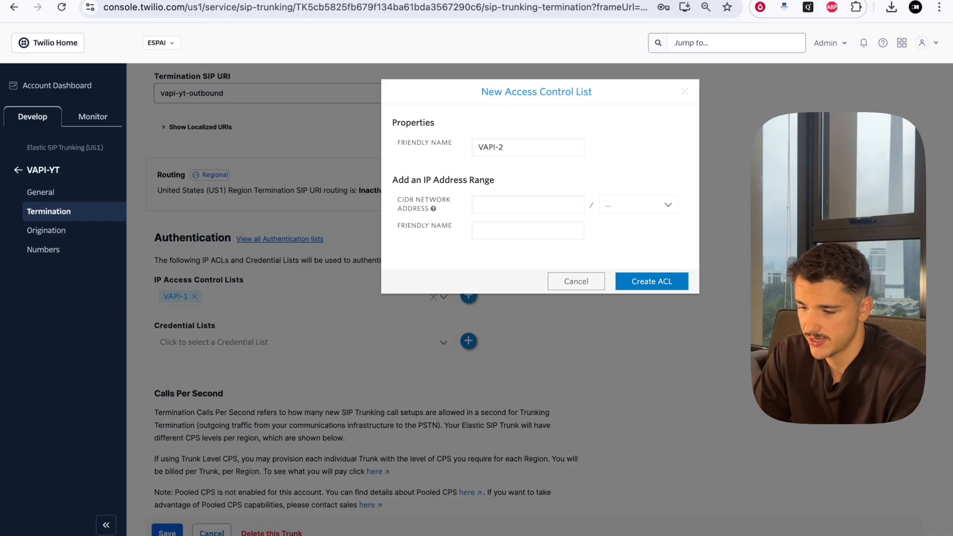
type("44.238.177.138")
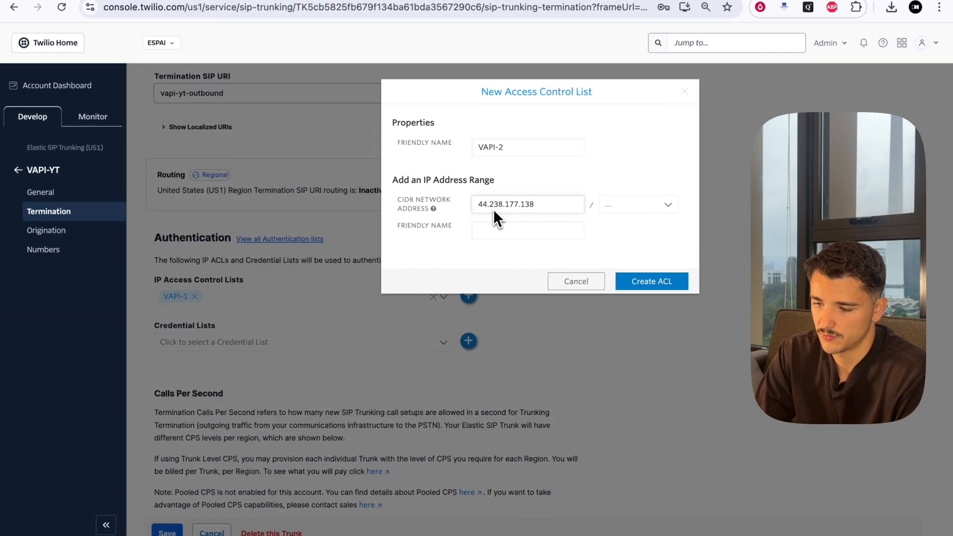
mouse_move(529, 226)
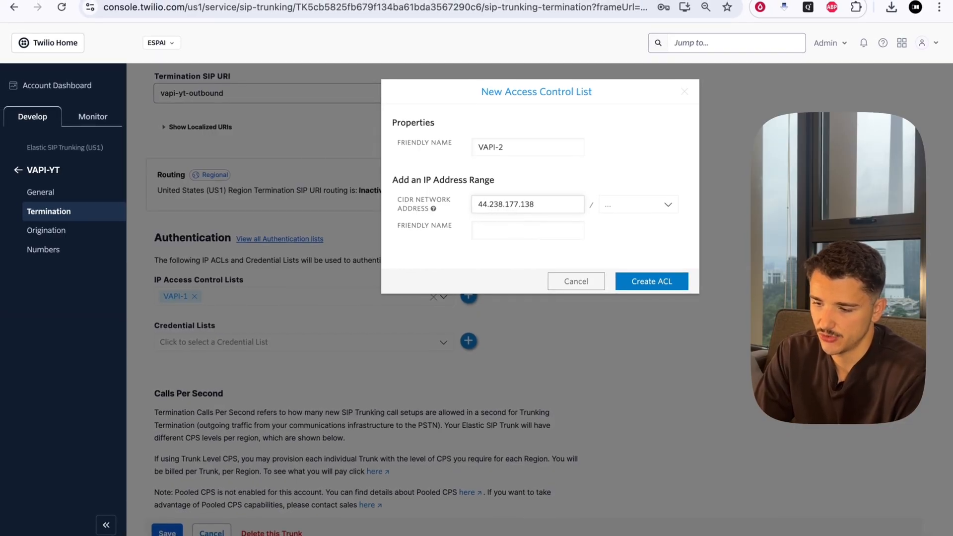
left_click(638, 205)
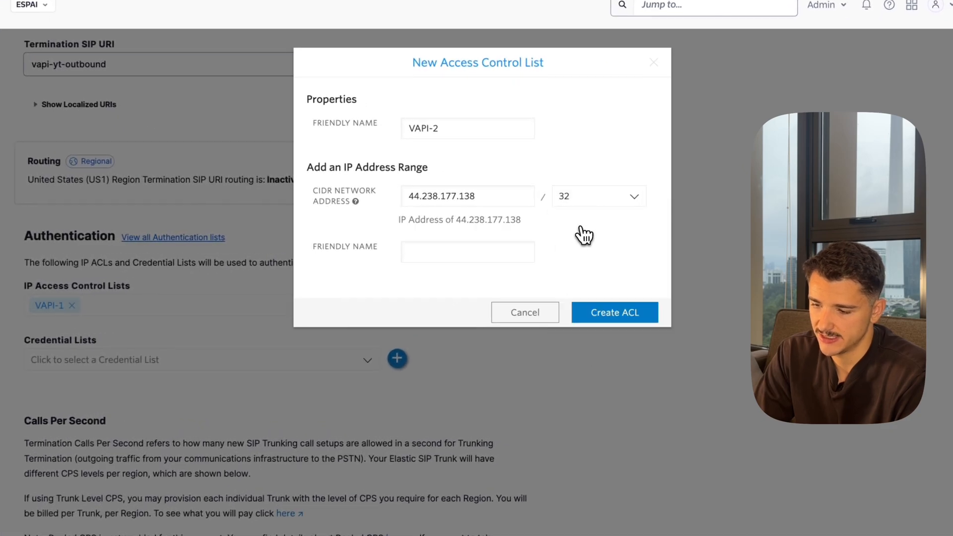
left_click(614, 312)
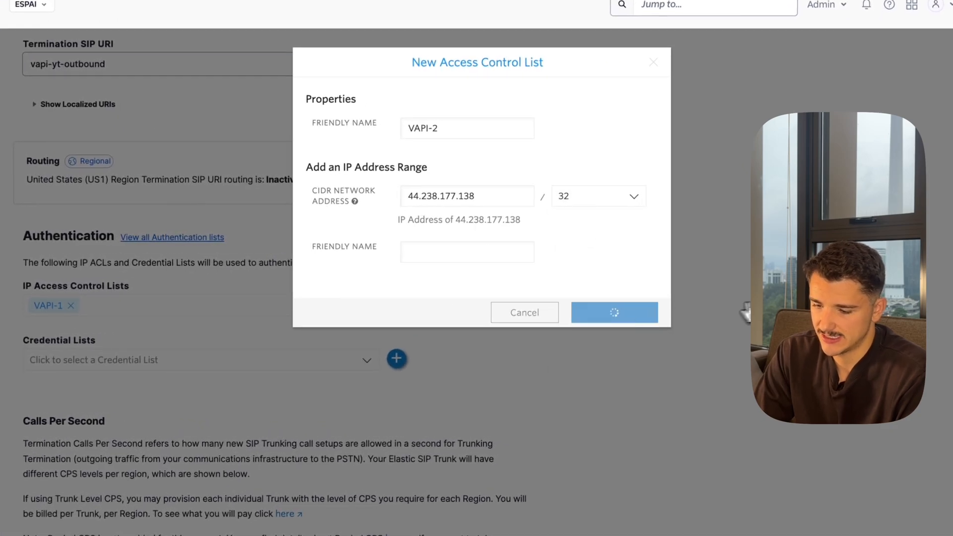
left_click(614, 312)
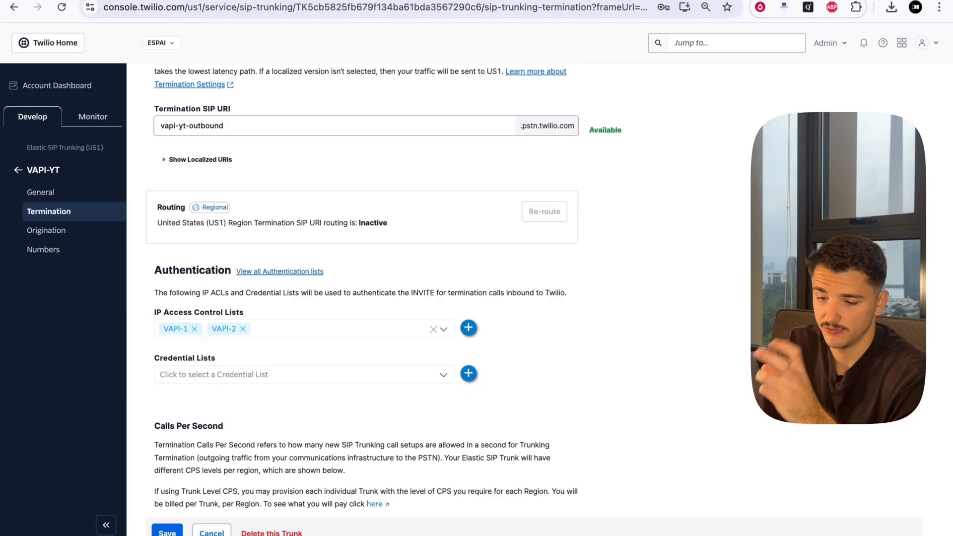
scroll("down", 3)
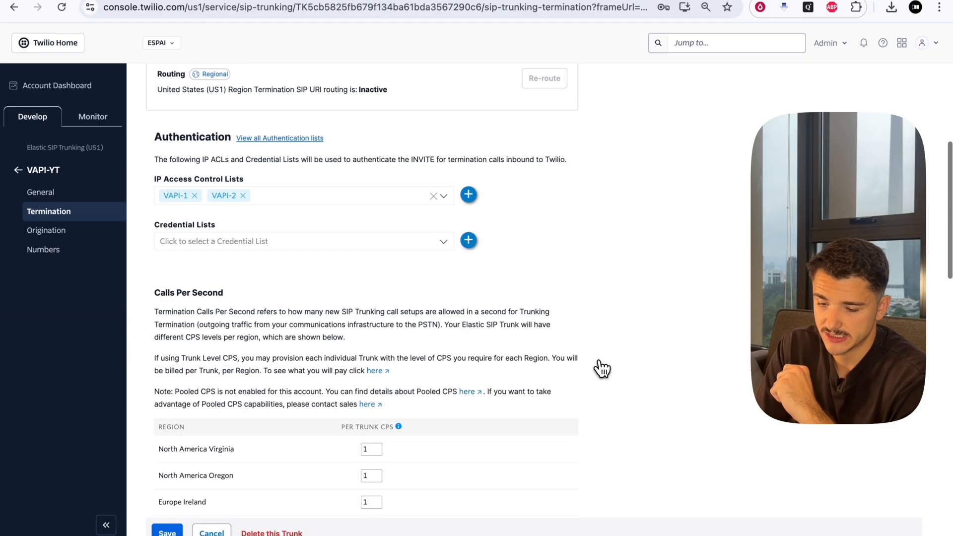
scroll("down", 3)
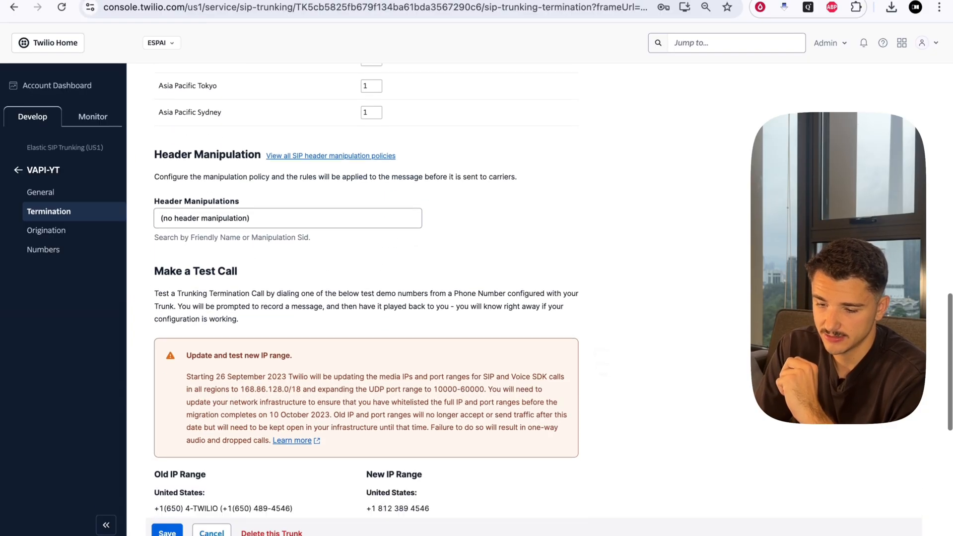
left_click(167, 533)
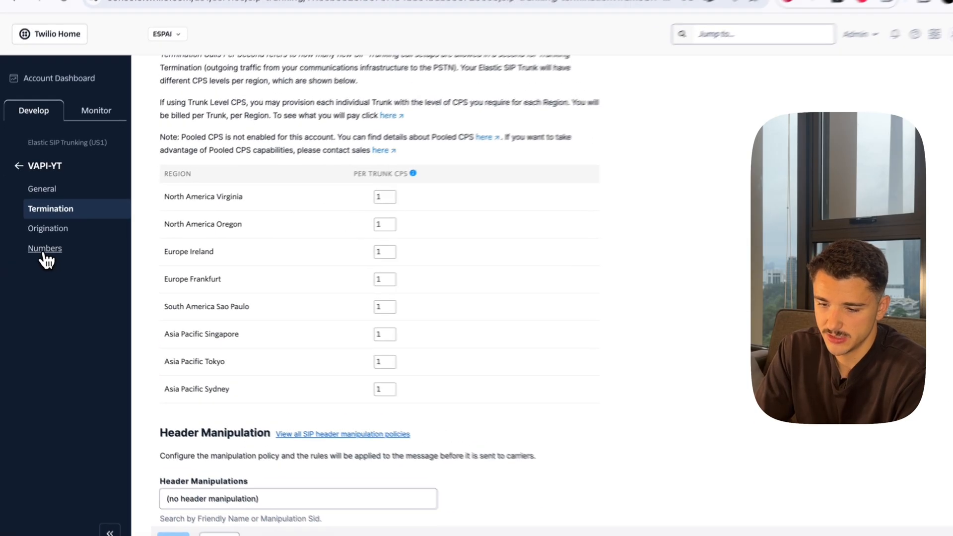
left_click(45, 248)
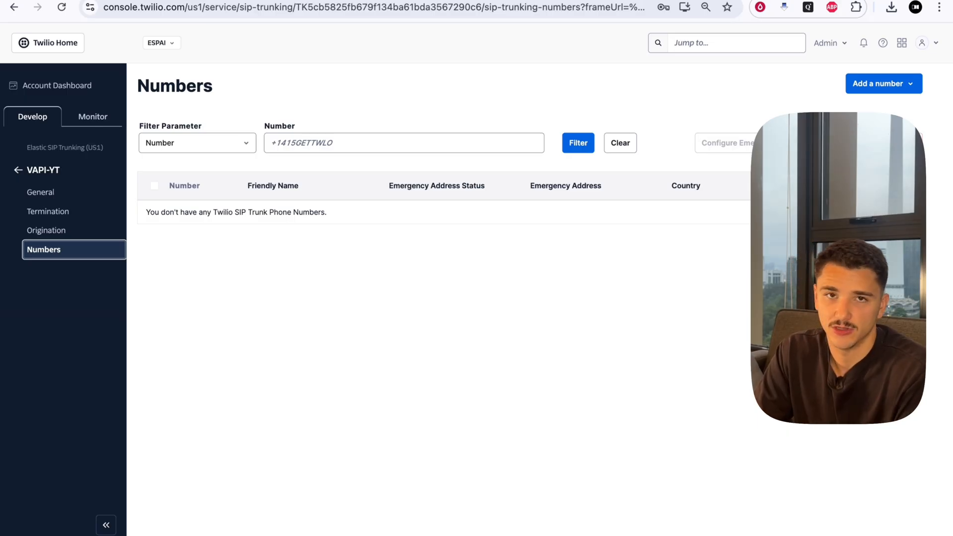
mouse_move(542, 227)
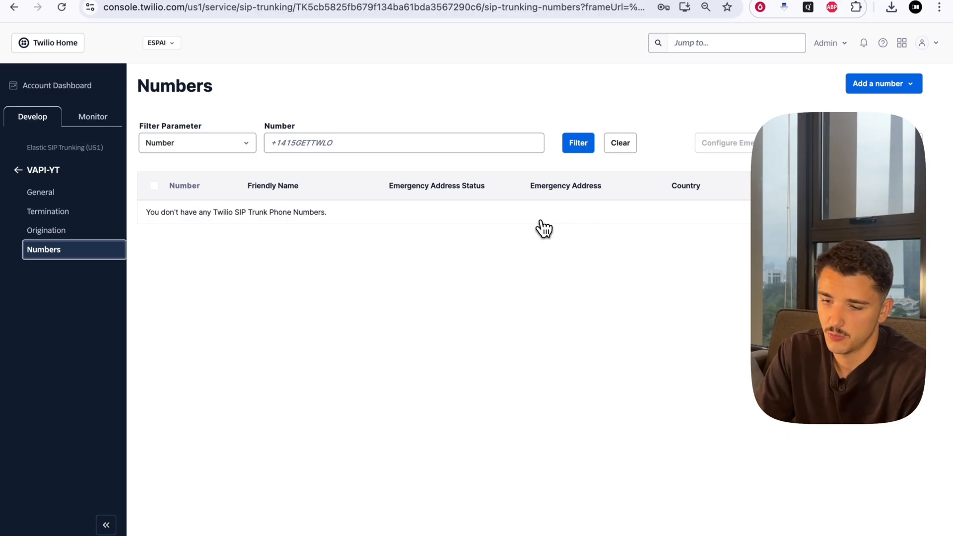
mouse_move(711, 192)
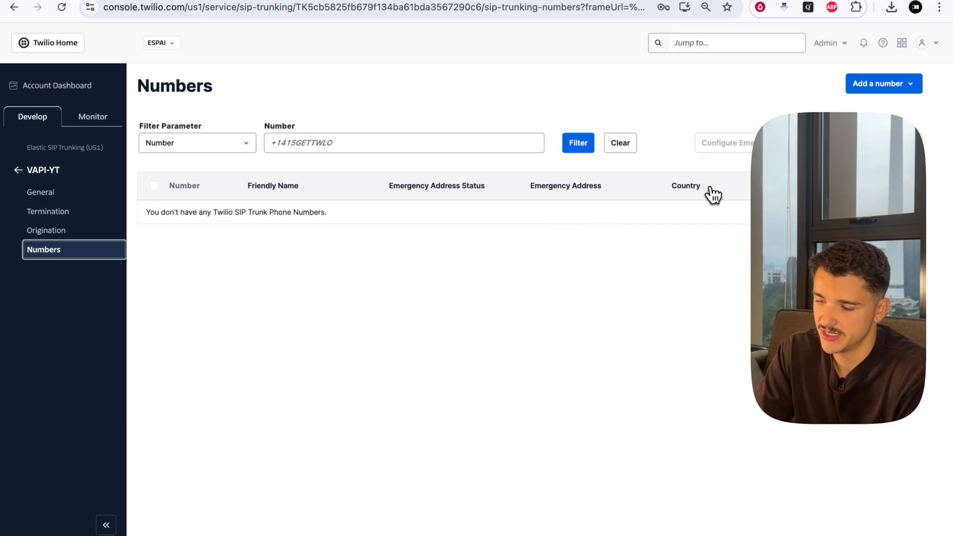
left_click(883, 83)
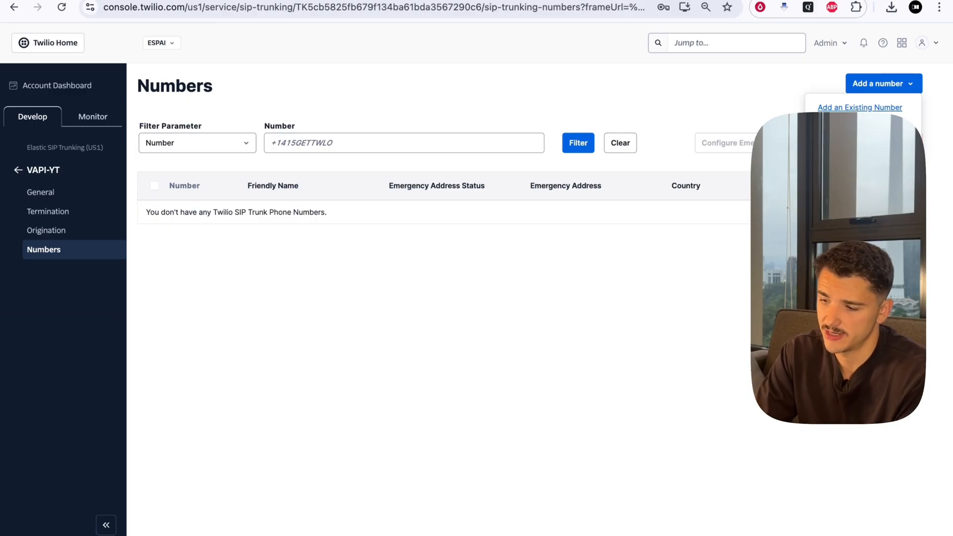
left_click(859, 108)
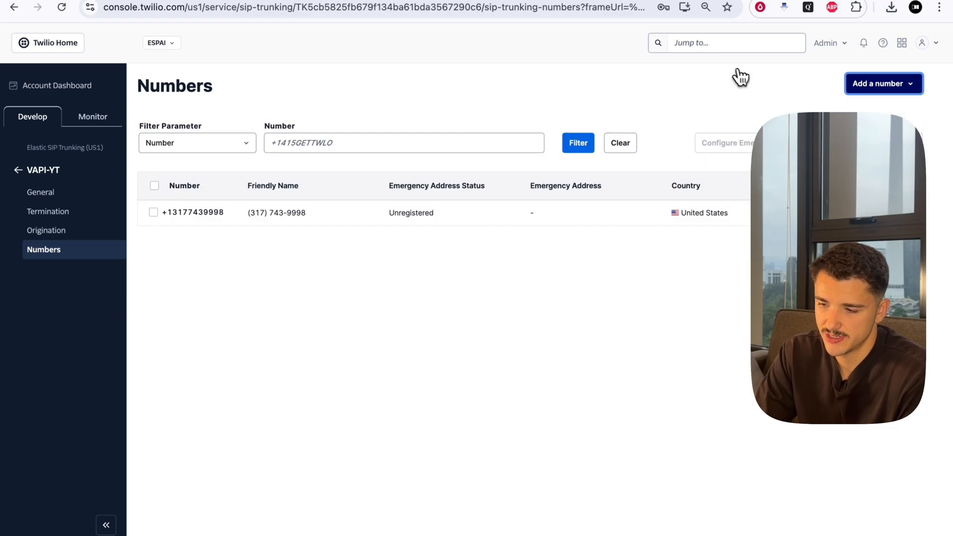
left_click(699, 42)
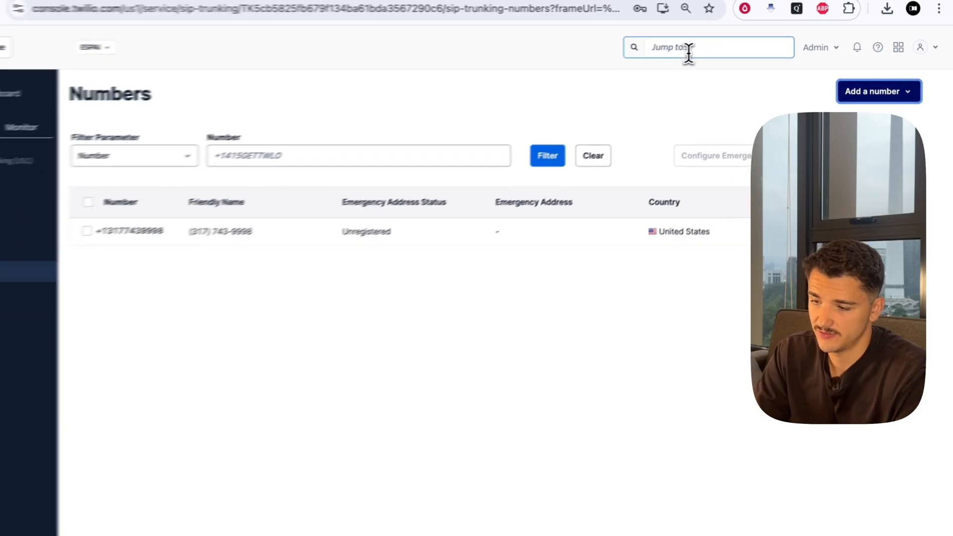
left_click(688, 47)
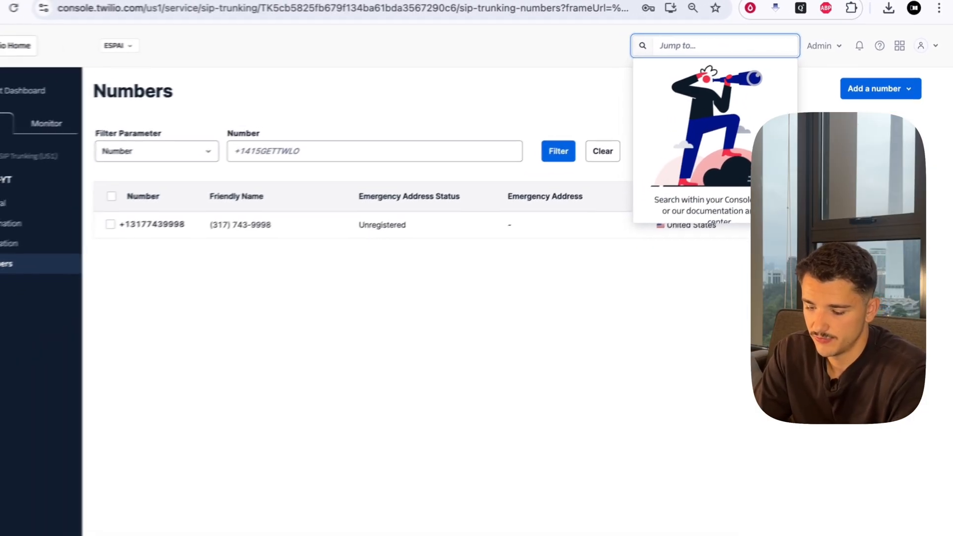
type("port number")
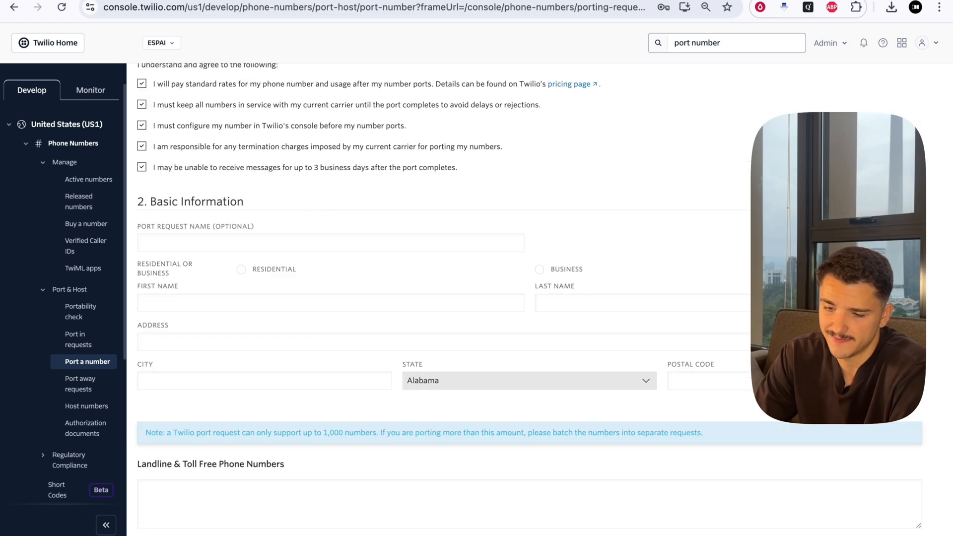
scroll("down", 3)
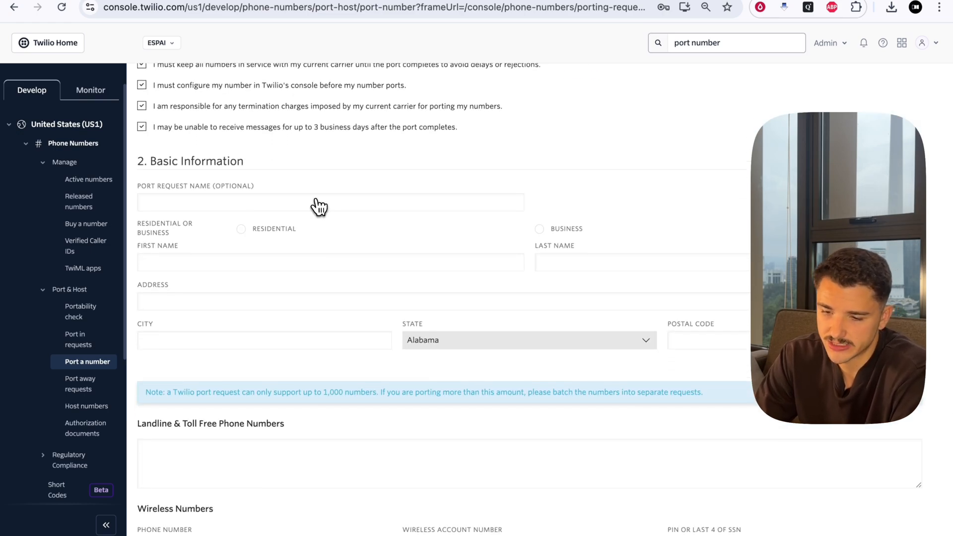
scroll("down", 3)
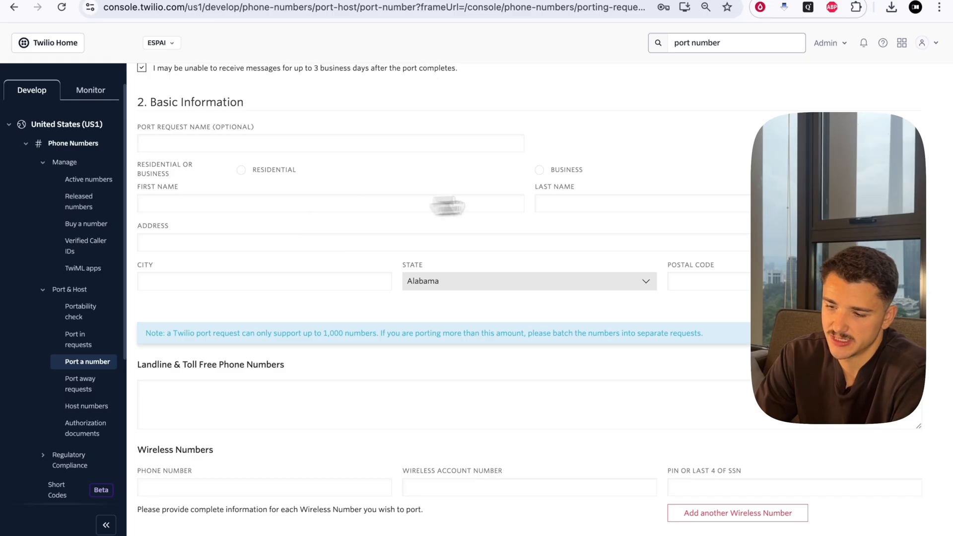
mouse_move(605, 214)
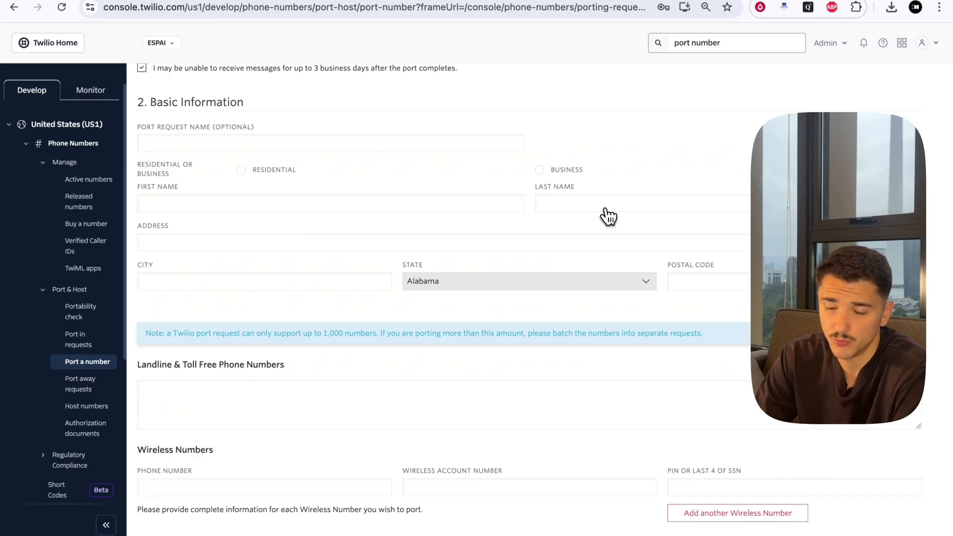
scroll("down", 3)
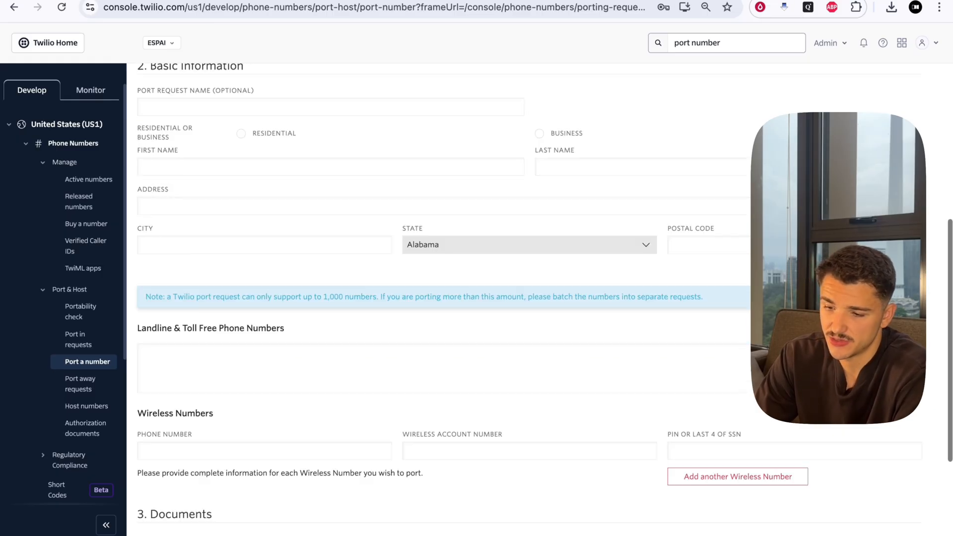
scroll("down", 3)
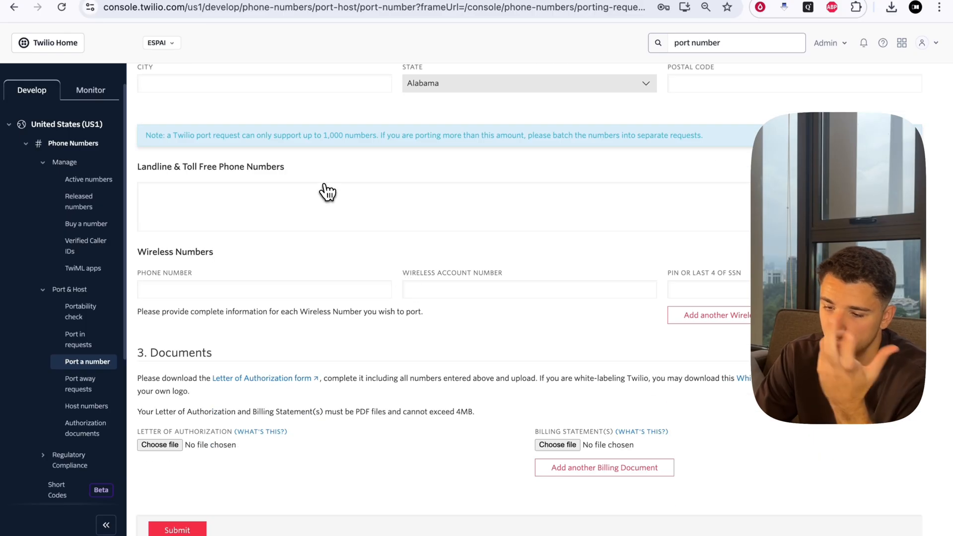
mouse_move(387, 322)
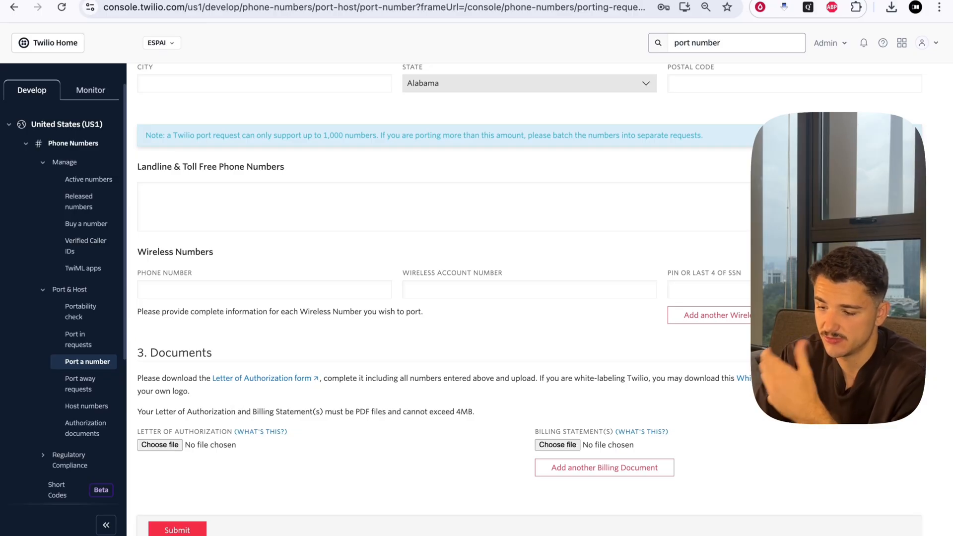
mouse_move(238, 413)
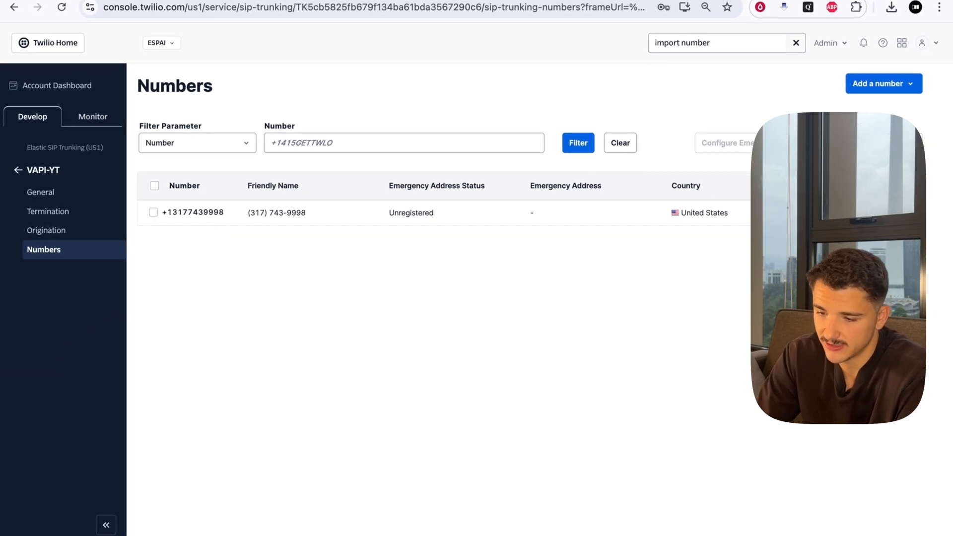
mouse_move(344, 268)
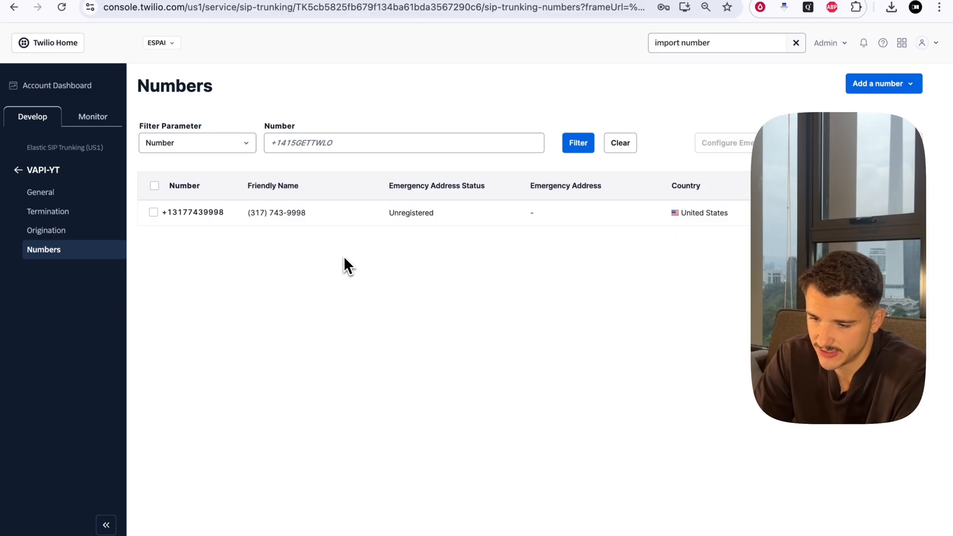
mouse_move(326, 289)
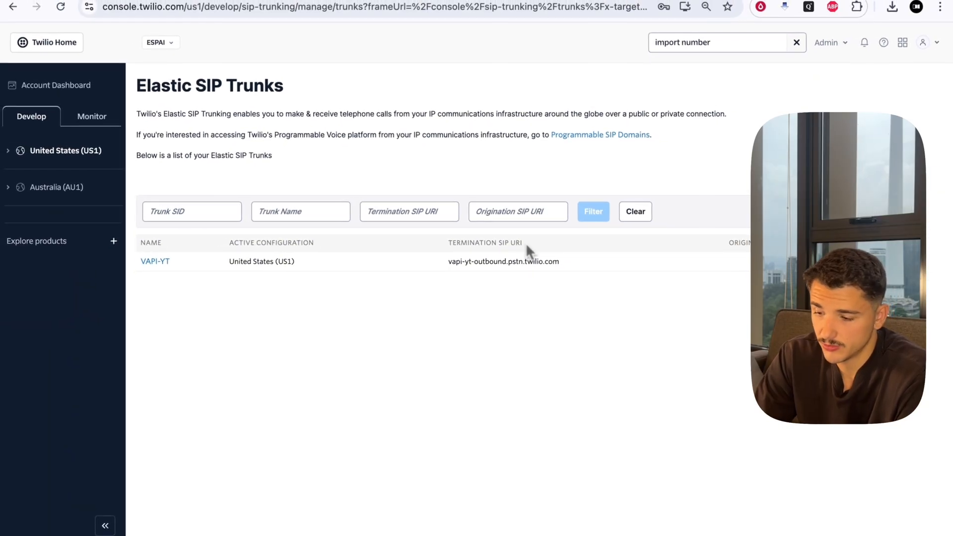
mouse_move(457, 285)
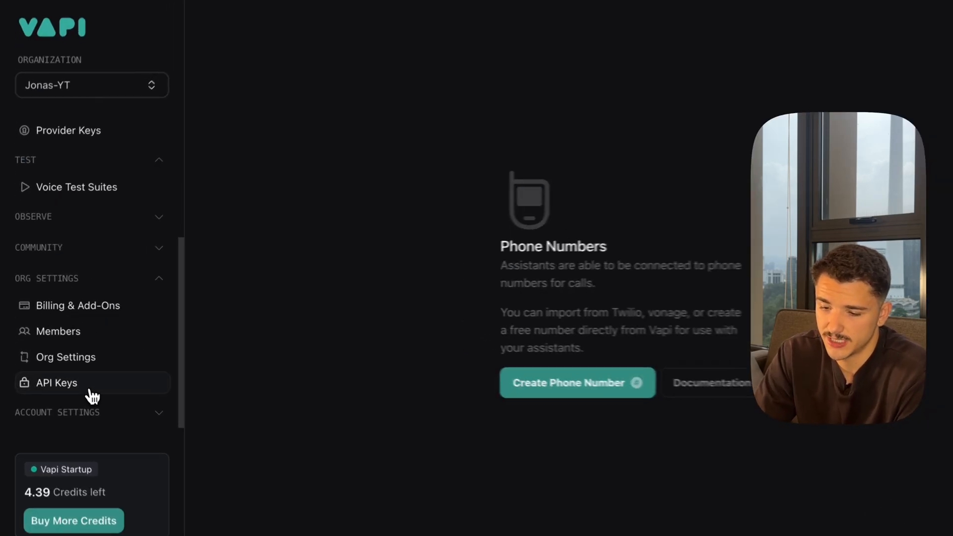
Open the Jonas-YT organization's API Keys page with its masked private key.
left_click(55, 382)
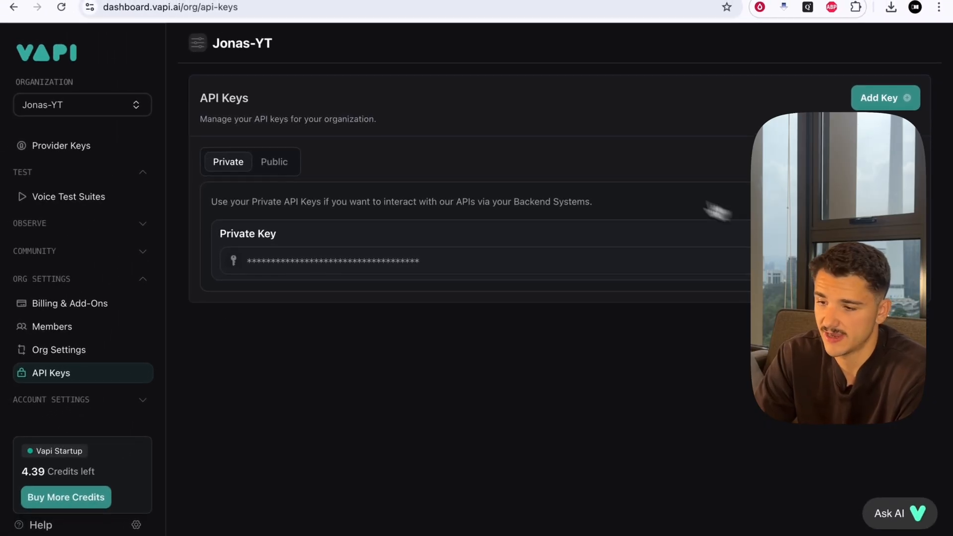
mouse_move(297, 100)
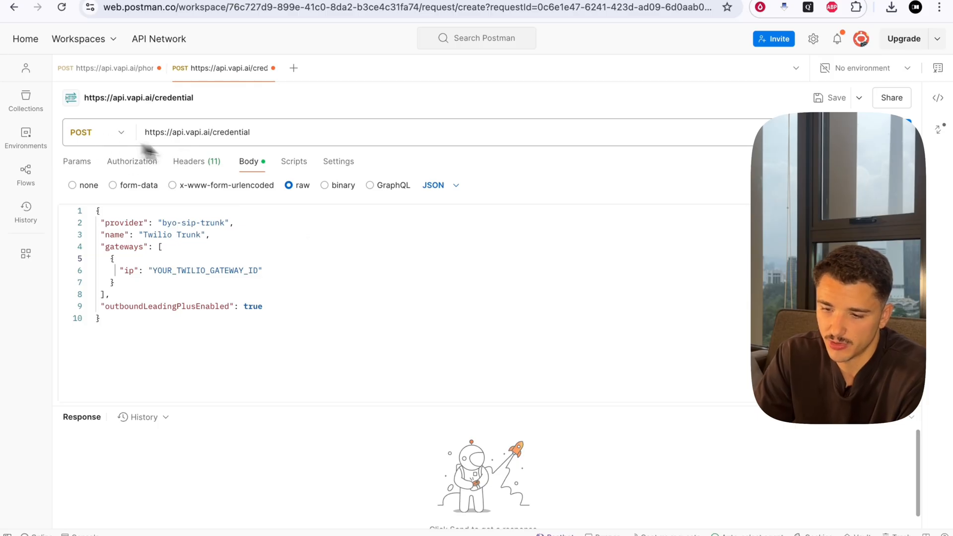
POST a Vapi credential with gateway vapi-yt-outbound.pstn.twilio.com, returning 201 Created.
left_click(216, 132)
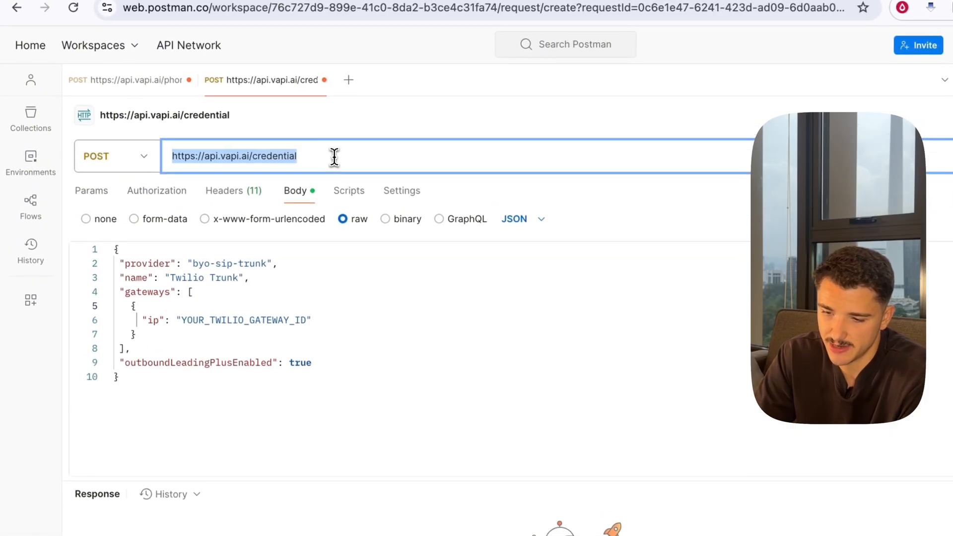
left_click(260, 156)
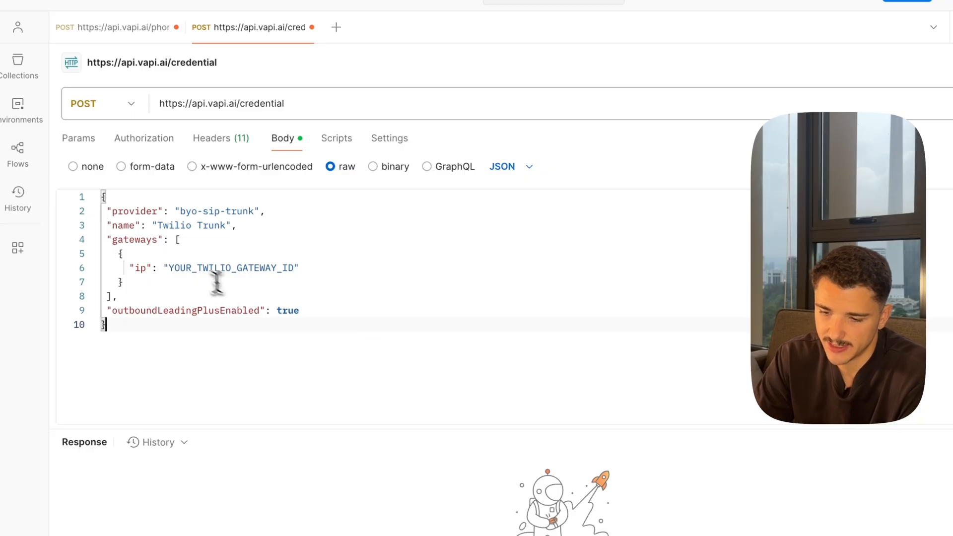
double_click(228, 268)
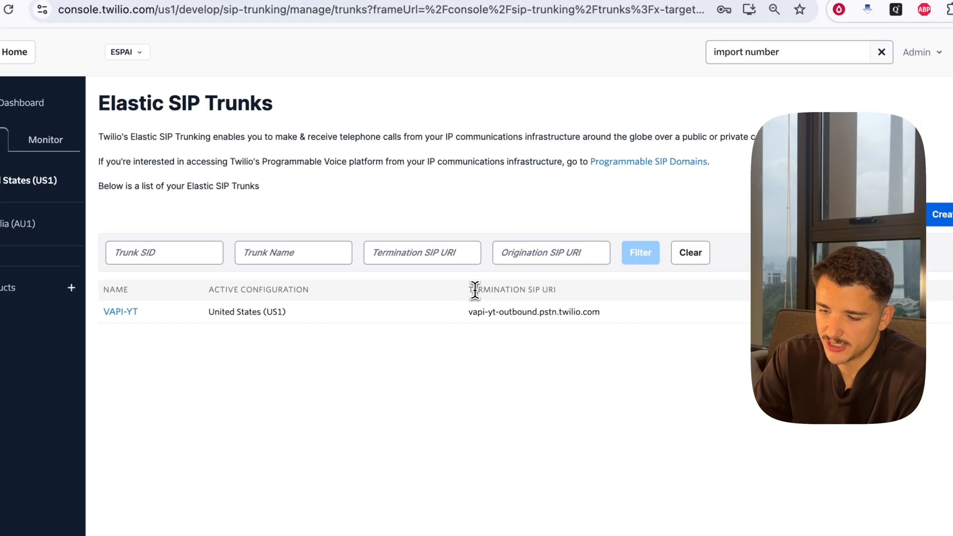
left_click_drag(468, 312, 577, 311)
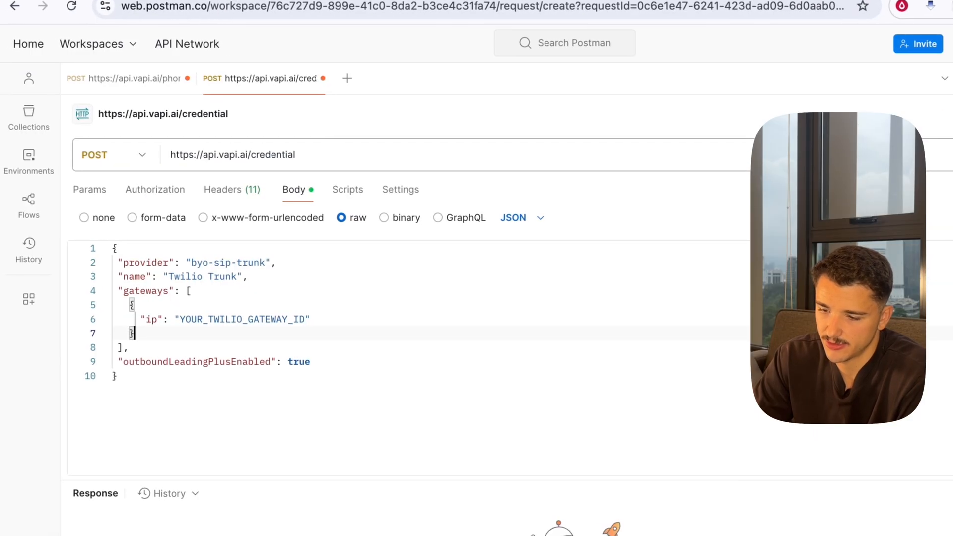
double_click(242, 319)
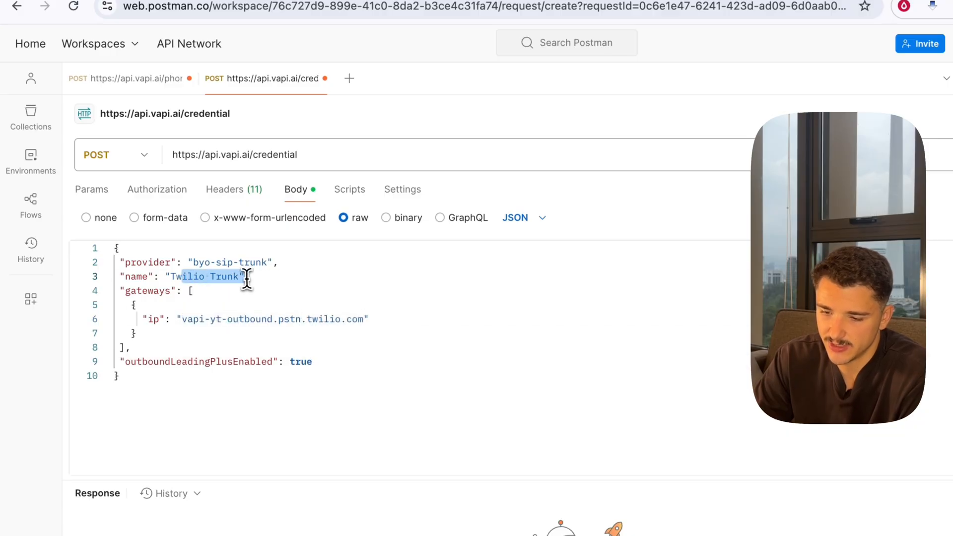
left_click(386, 319)
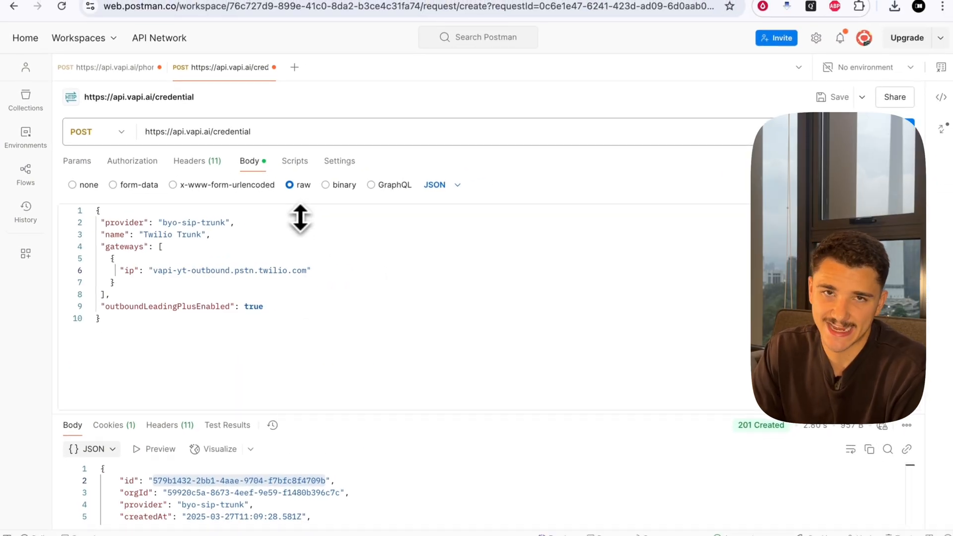
Review the phone-number request's provider, name and placeholder credentialId values.
left_click(109, 67)
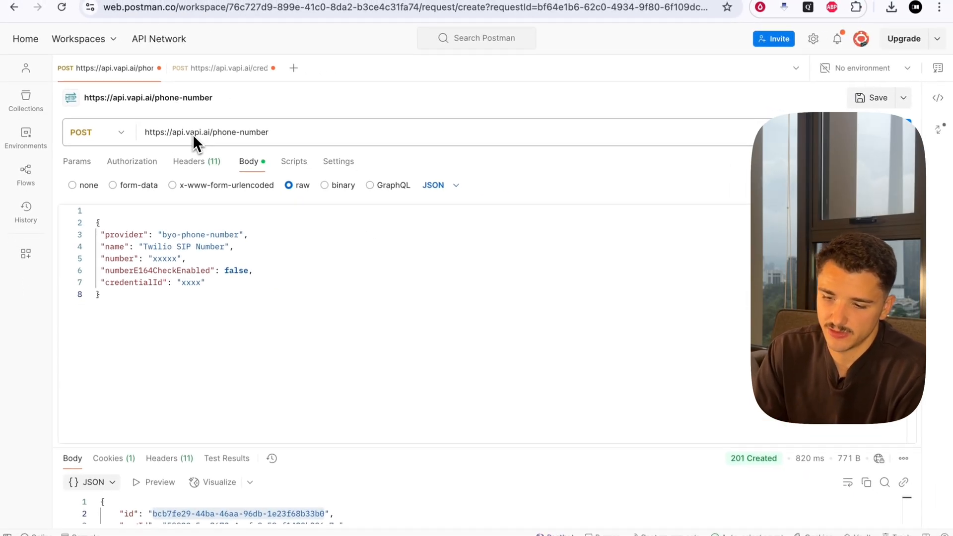
mouse_move(284, 144)
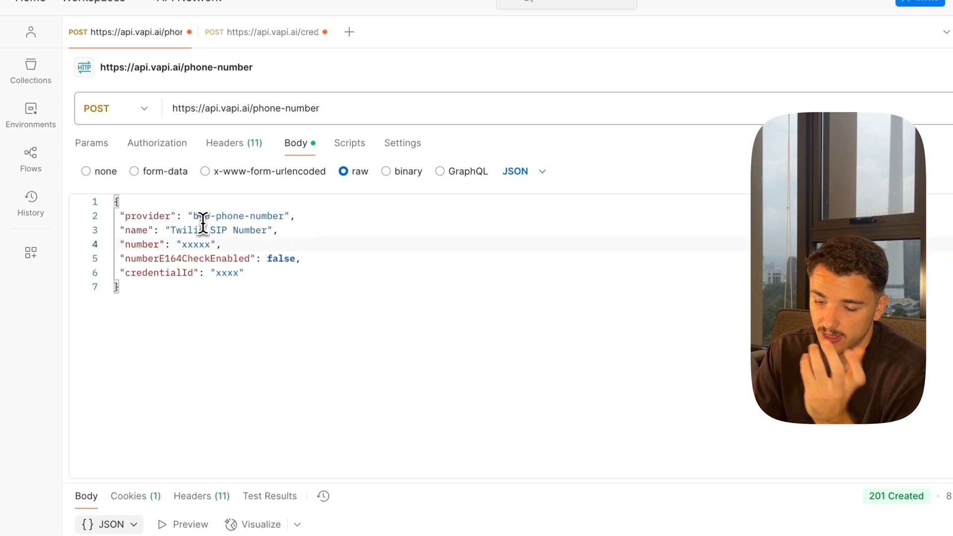
left_click_drag(193, 215, 271, 230)
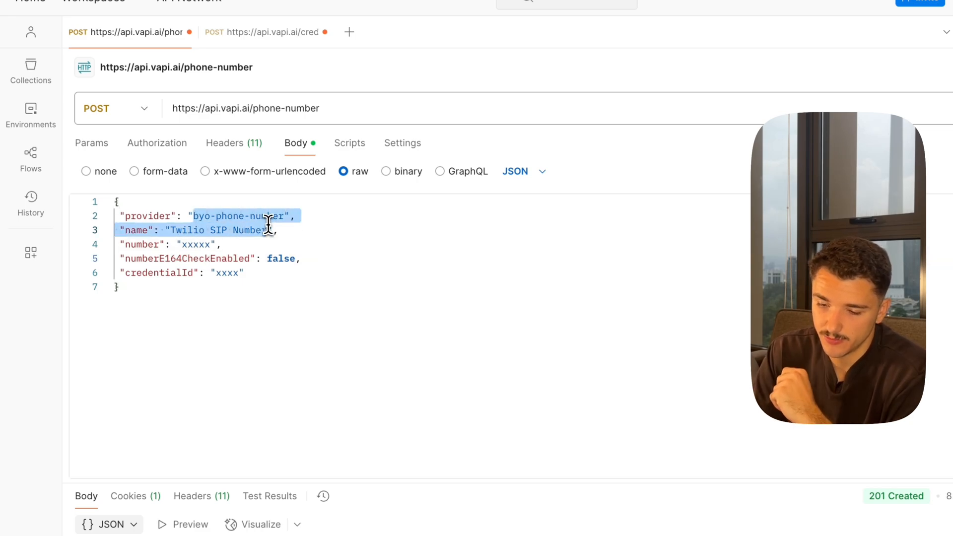
left_click(291, 245)
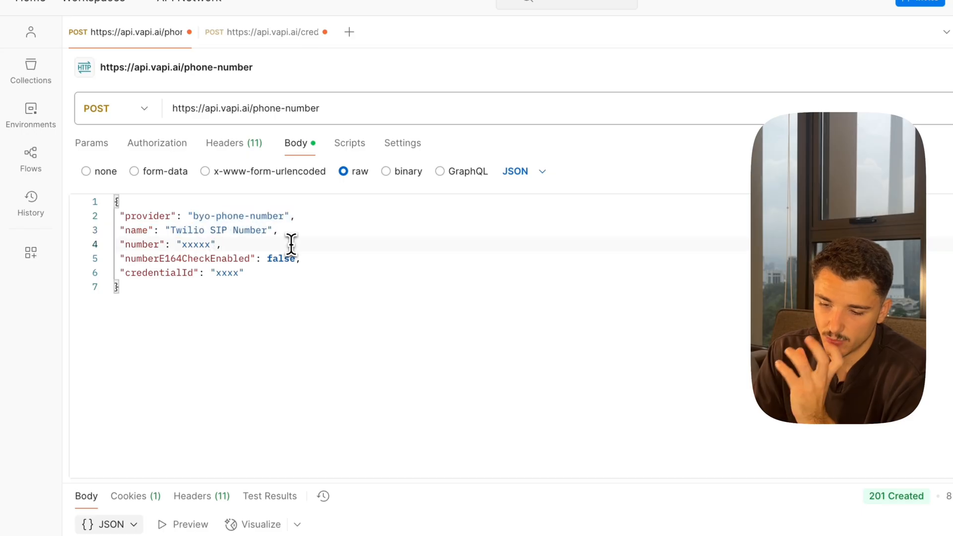
double_click(156, 273)
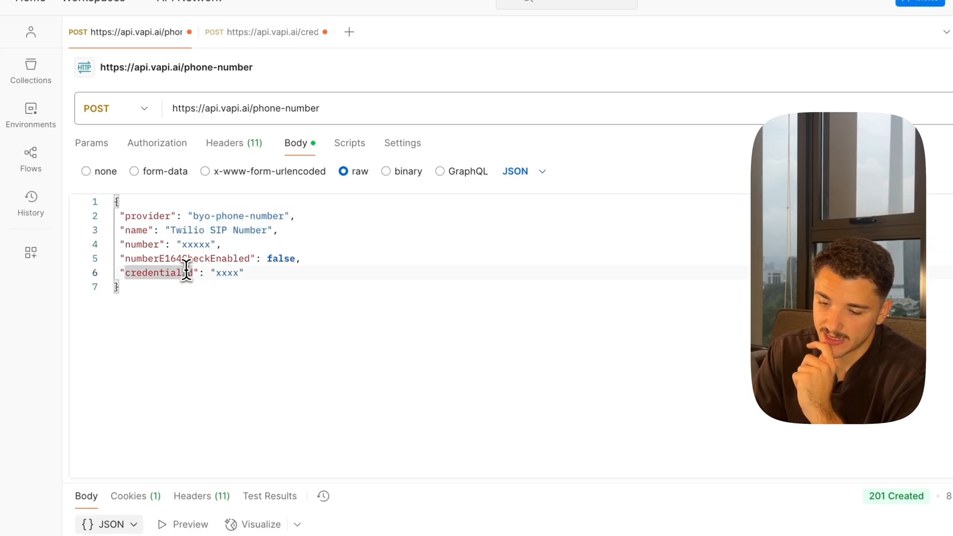
double_click(227, 273)
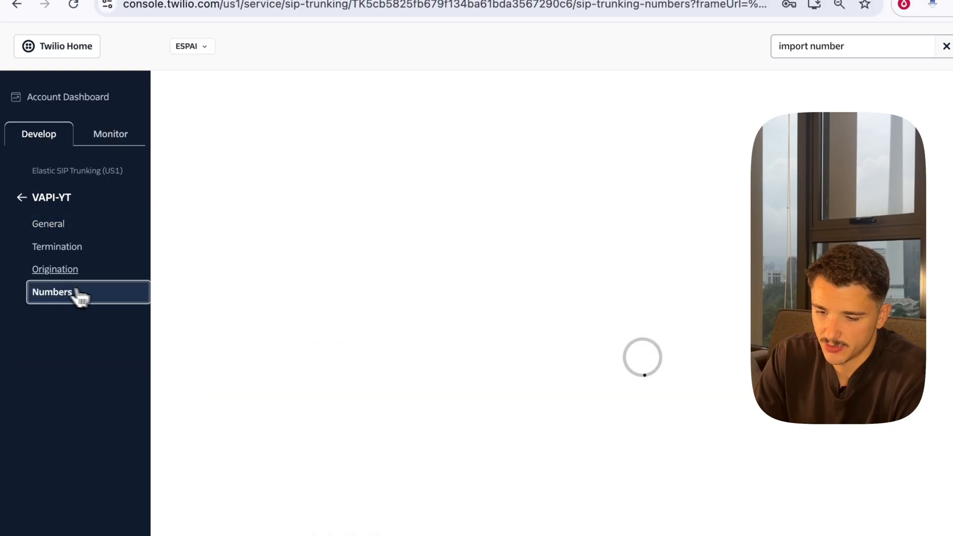
left_click(52, 292)
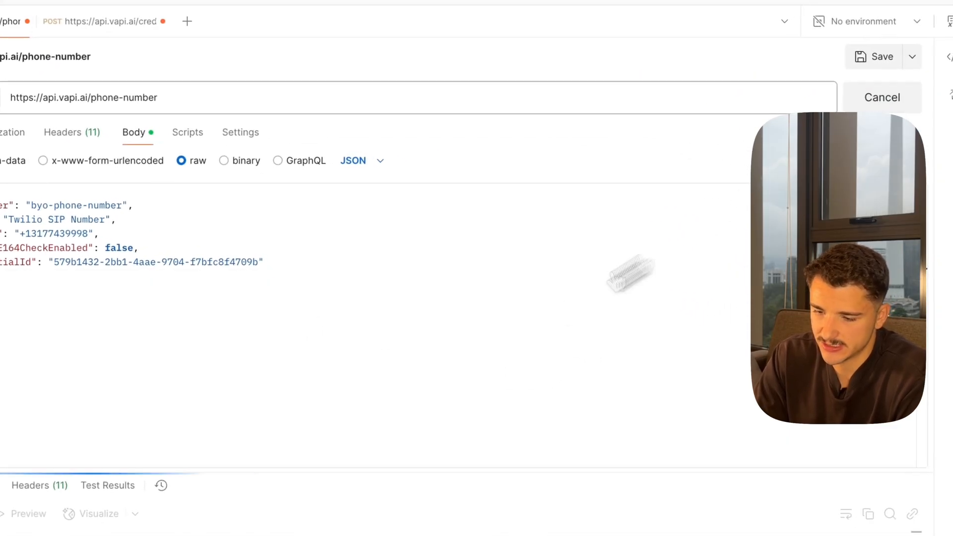
left_click(868, 97)
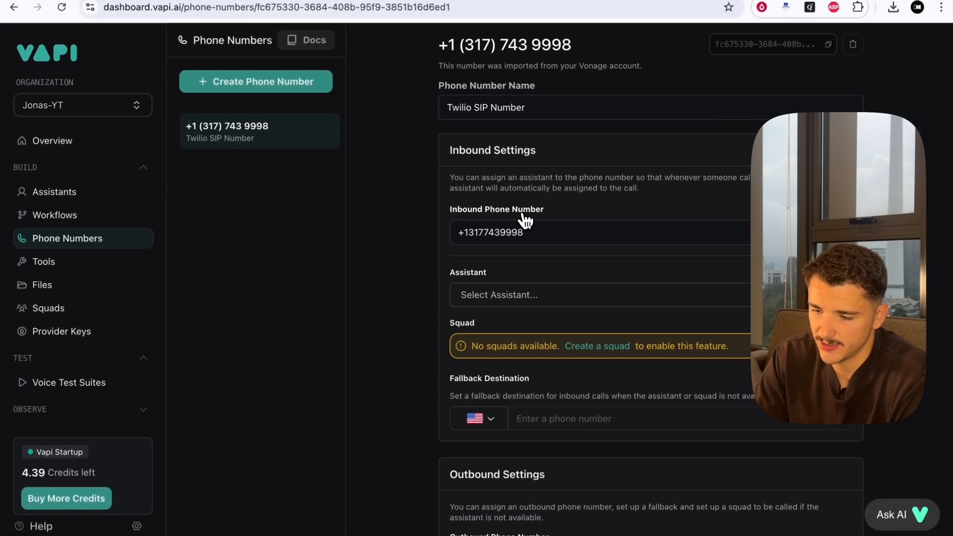
mouse_move(741, 198)
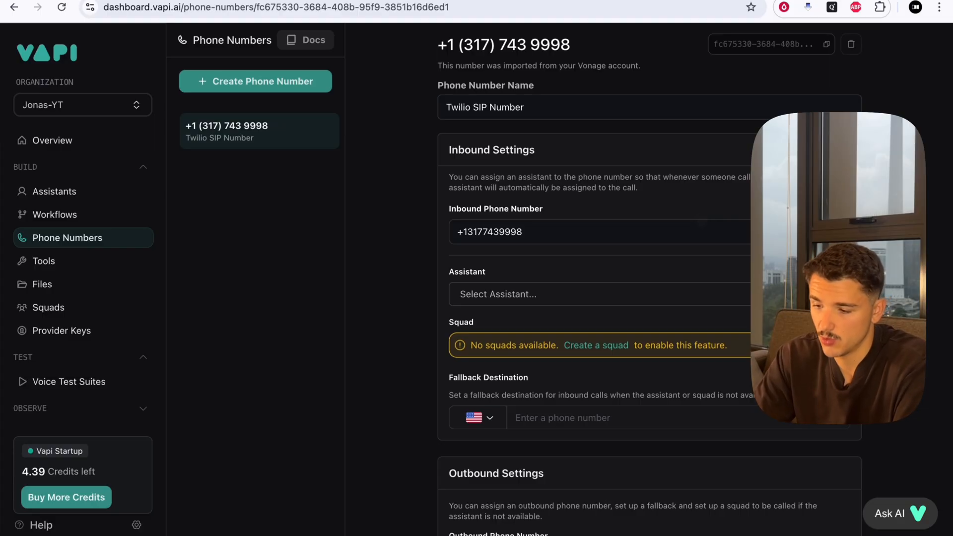
scroll("down", 3)
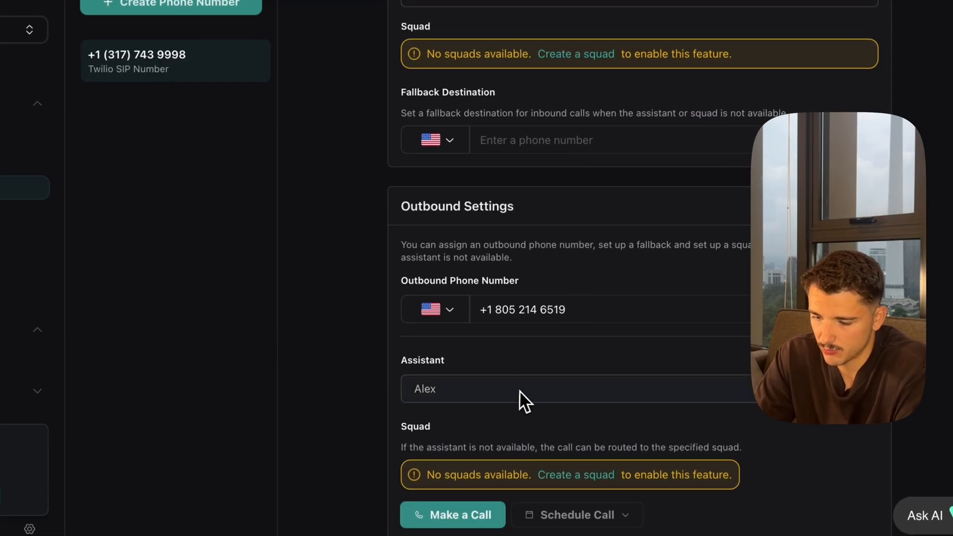
left_click(452, 515)
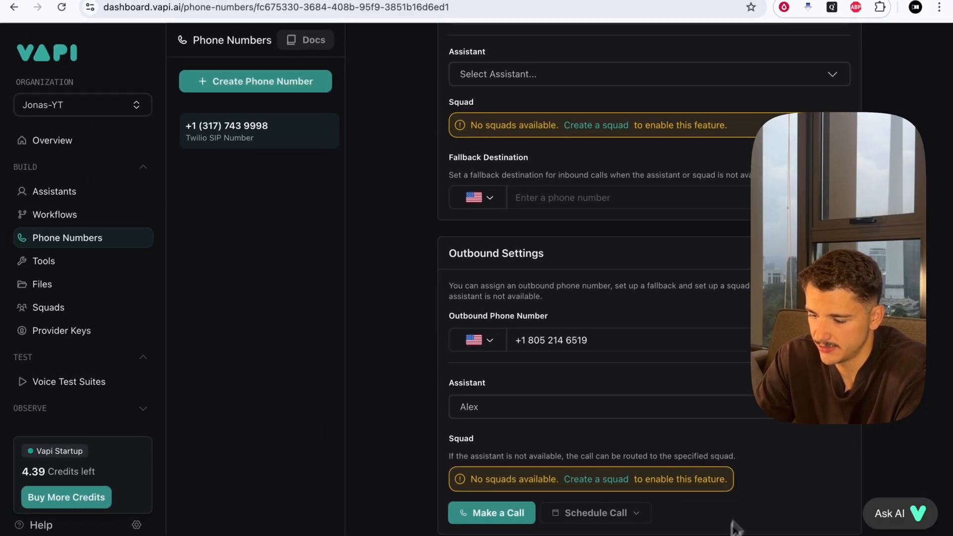
left_click(491, 513)
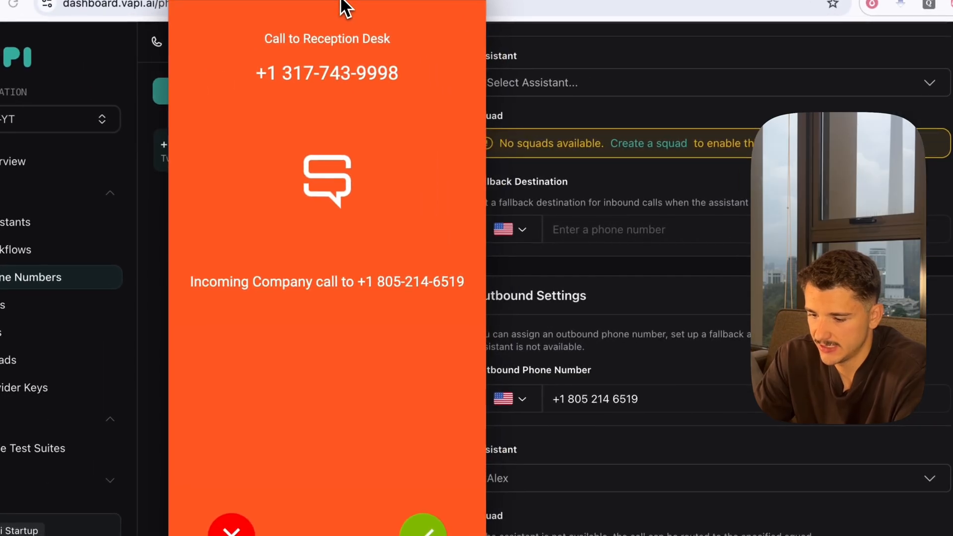
left_click(420, 531)
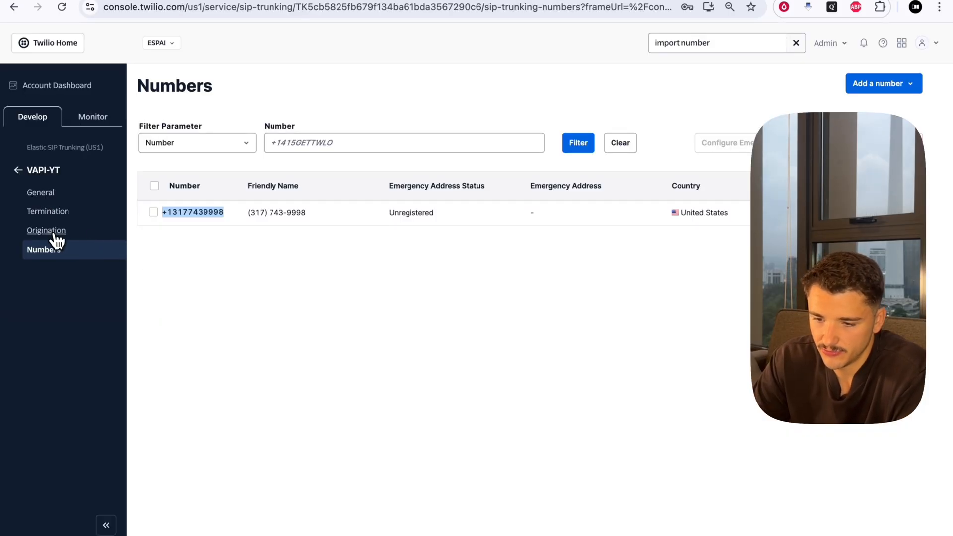
left_click(46, 230)
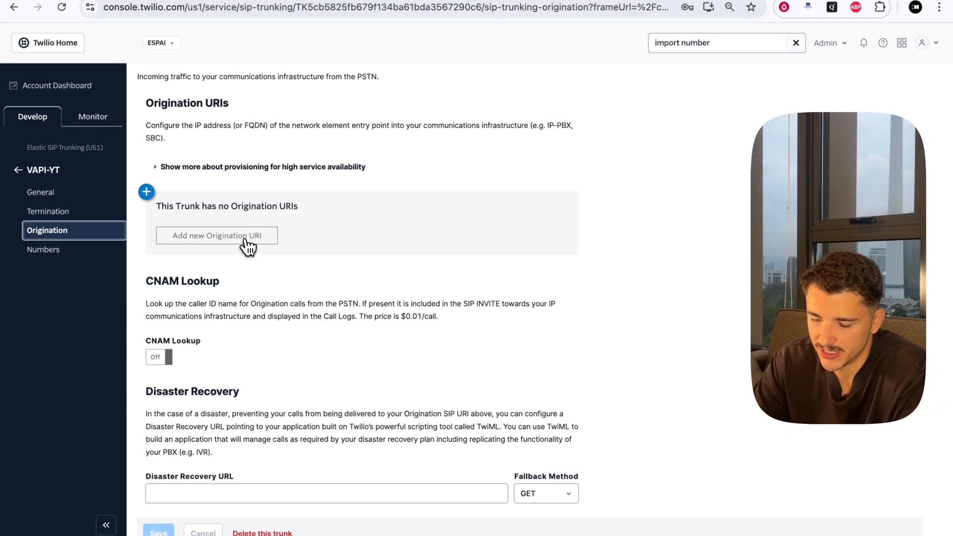
left_click(215, 235)
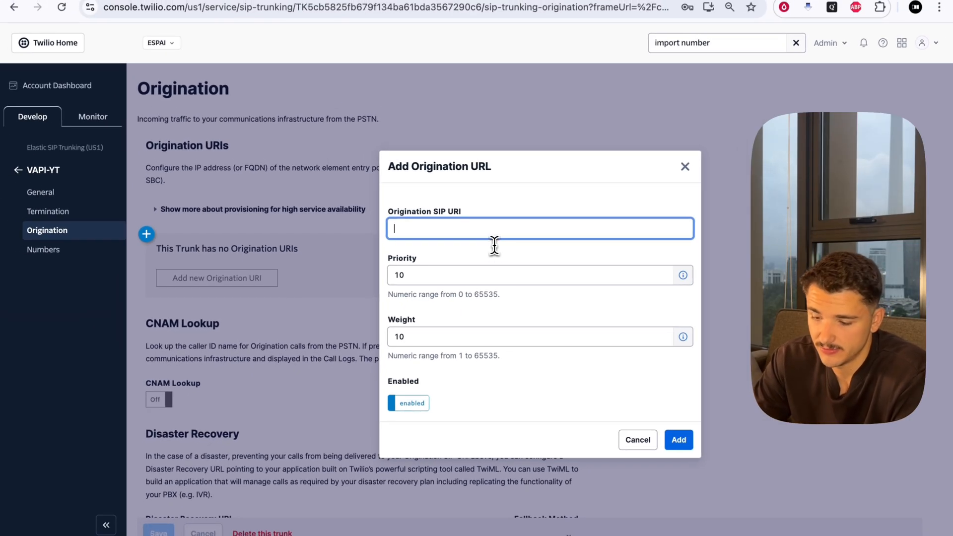
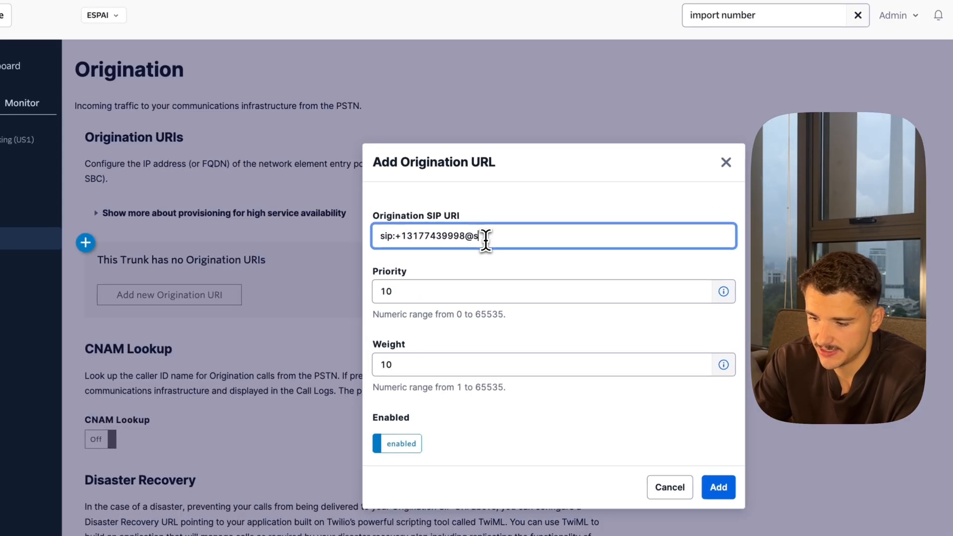
type("ip.vapi.")
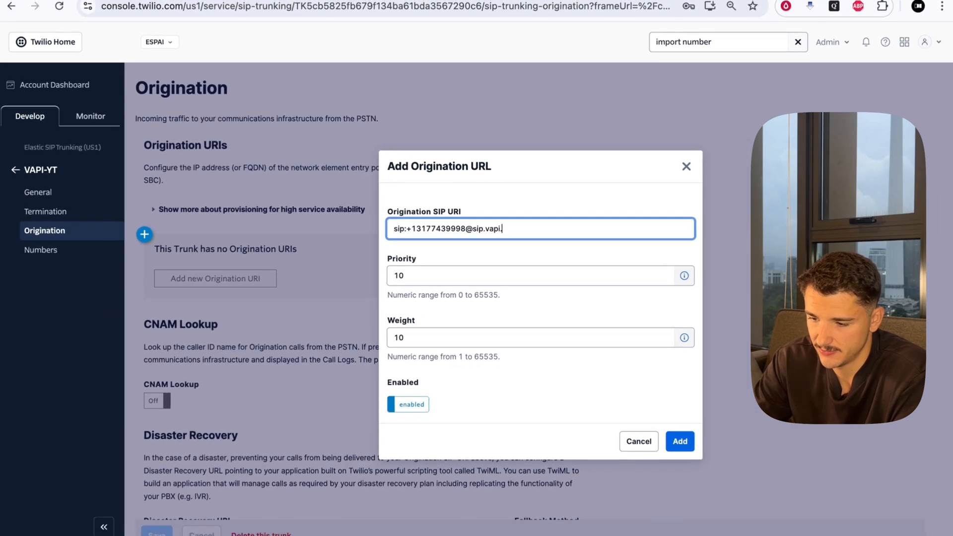
type("ai")
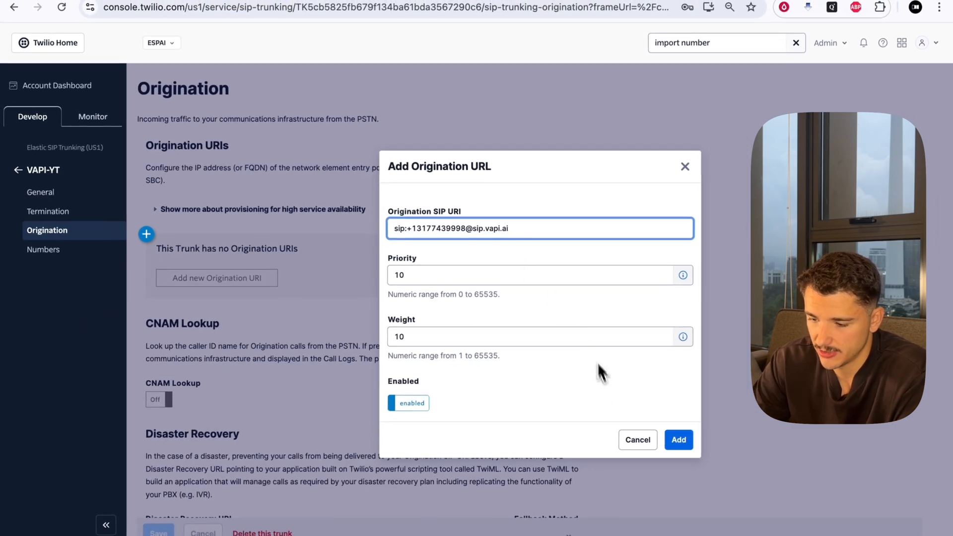
left_click(678, 440)
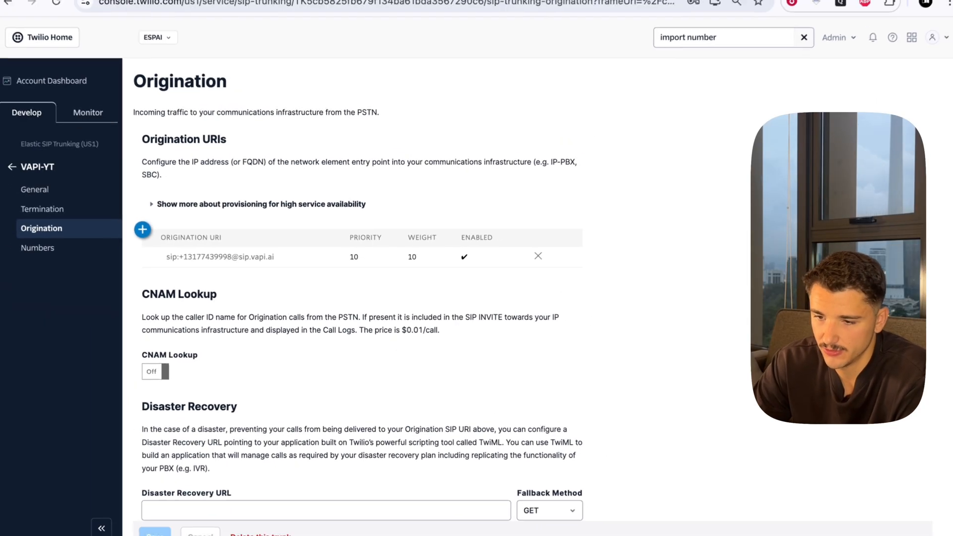
left_click(495, 300)
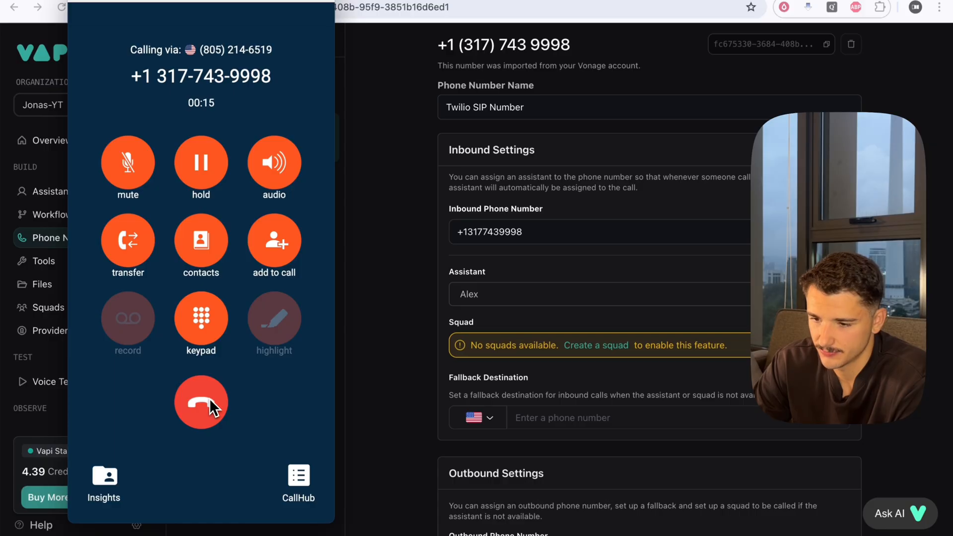
left_click(201, 402)
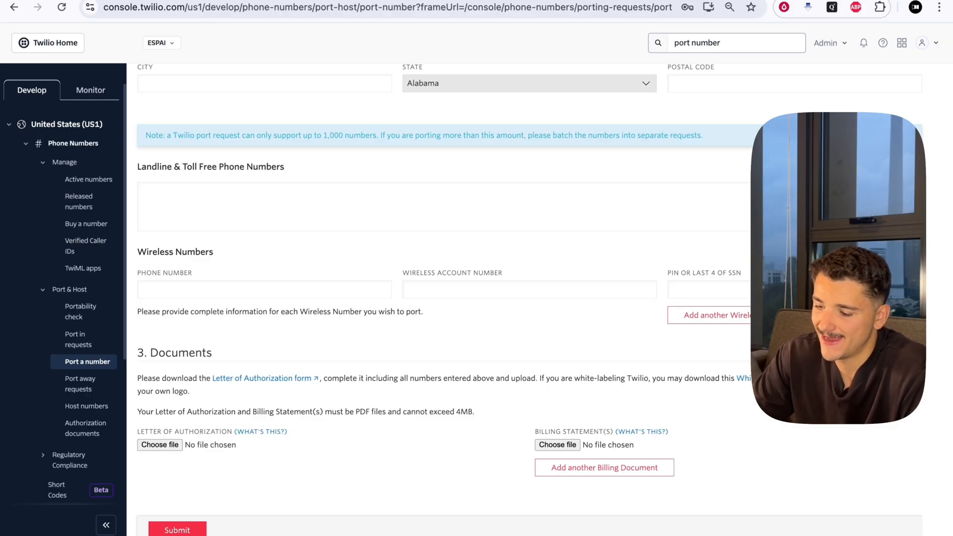
left_click(81, 311)
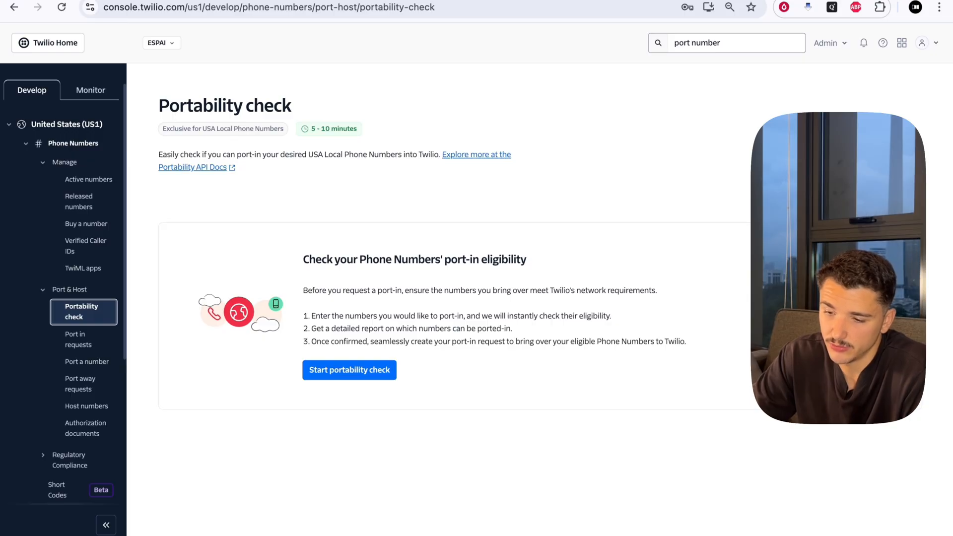
mouse_move(334, 231)
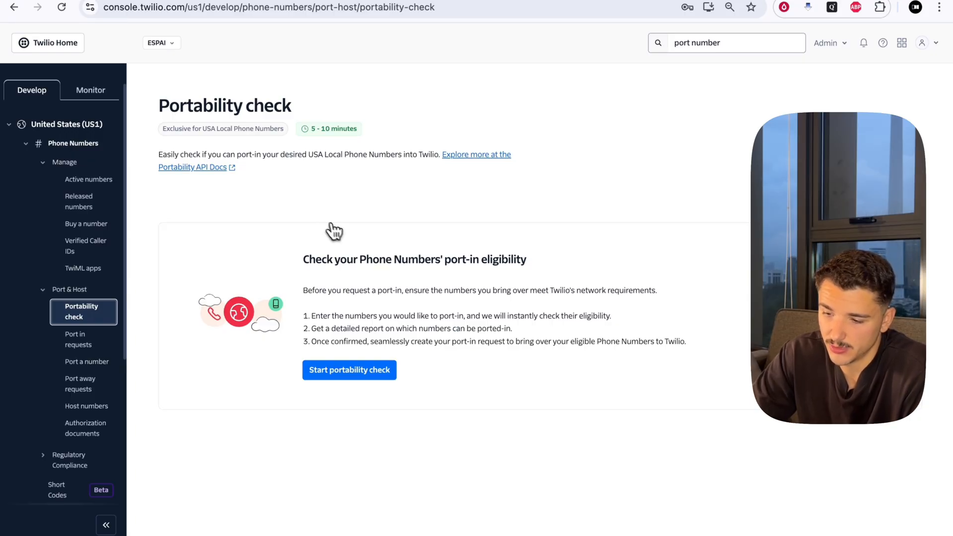
left_click(348, 370)
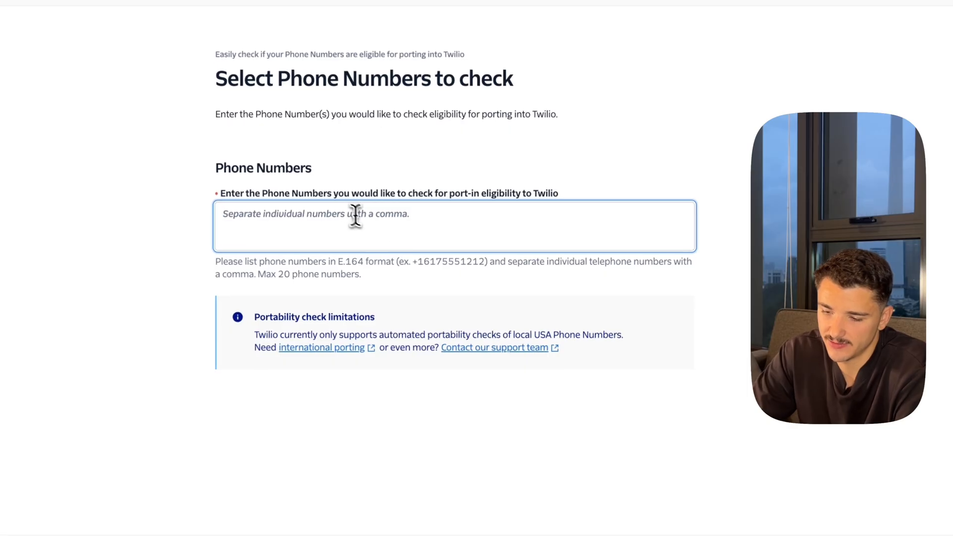
left_click_drag(417, 261, 492, 261)
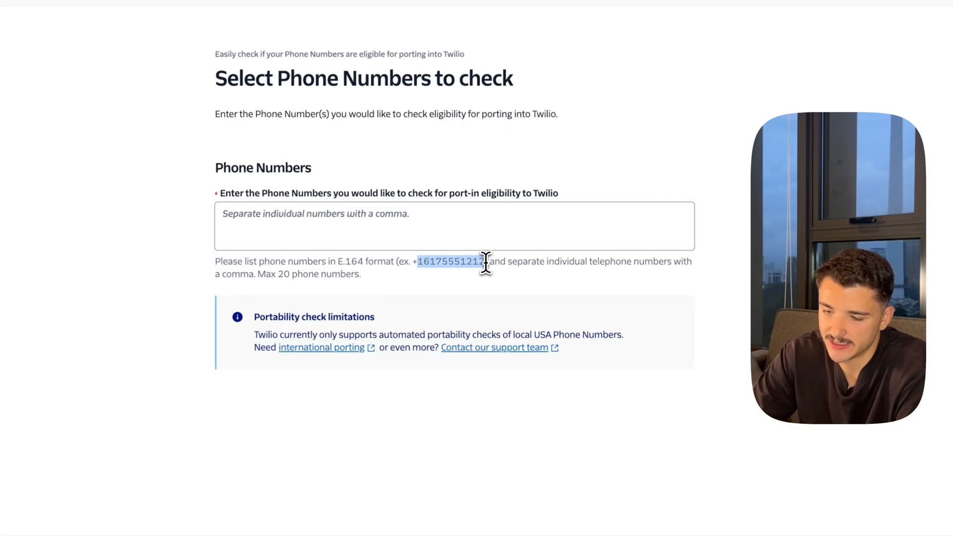
type("16175551212")
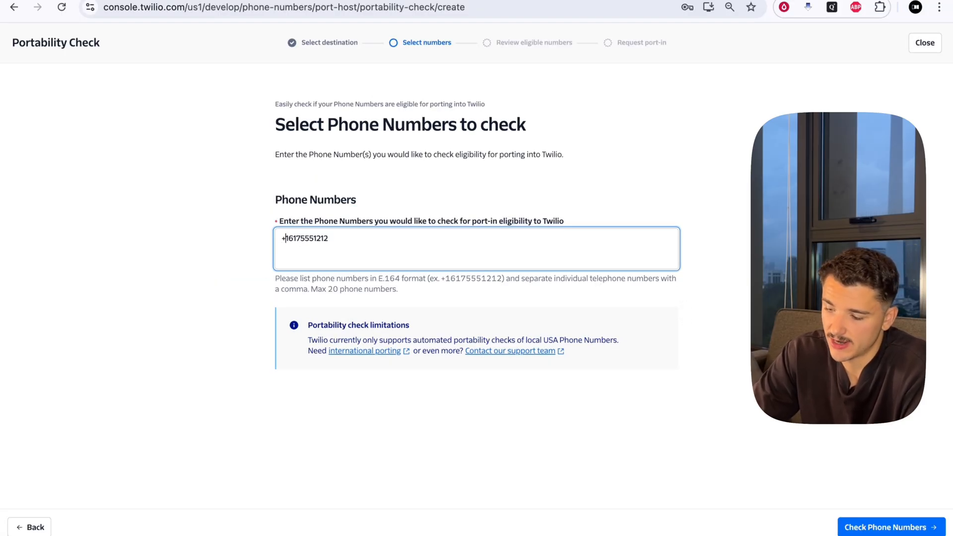
left_click(889, 527)
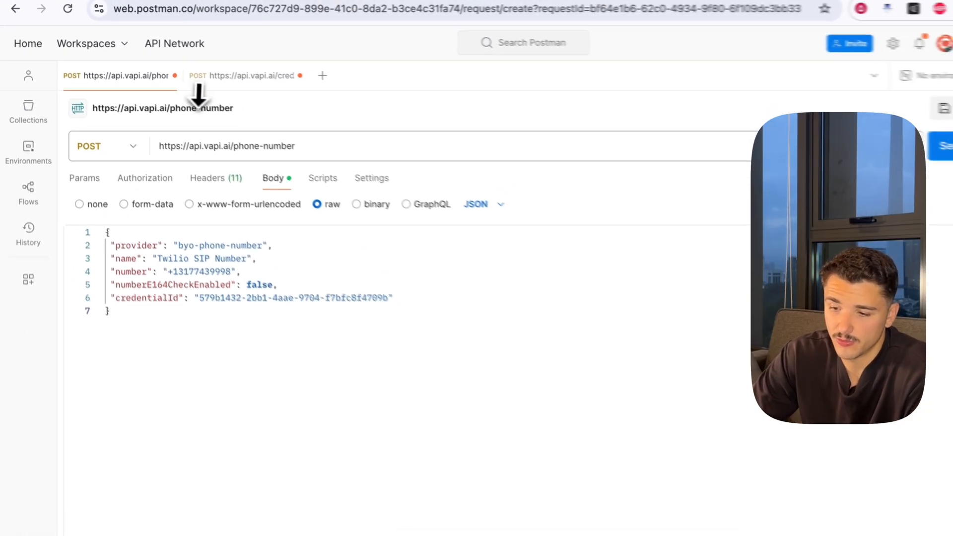
Bring up the Twilio Trunk credential request in Postman to view its 201 Created response.
left_click(945, 143)
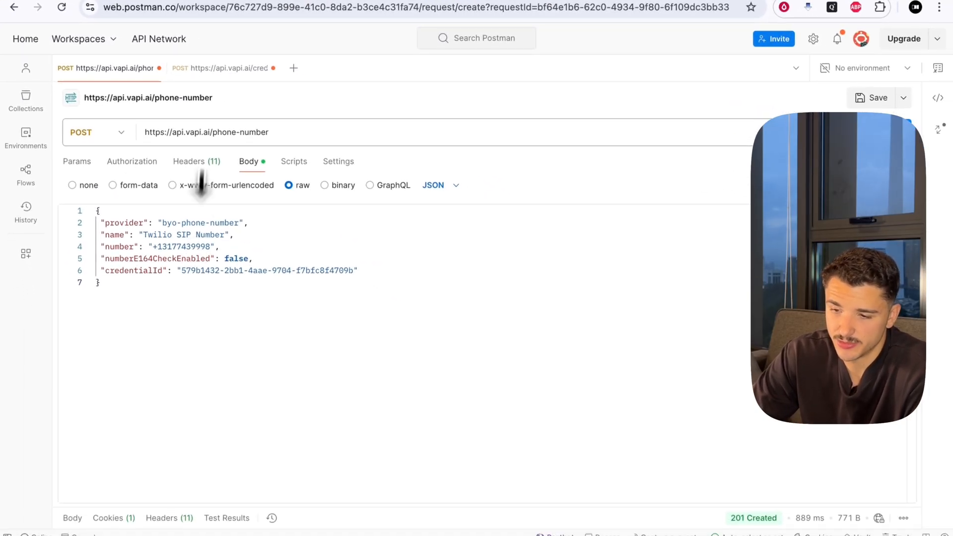
left_click(228, 68)
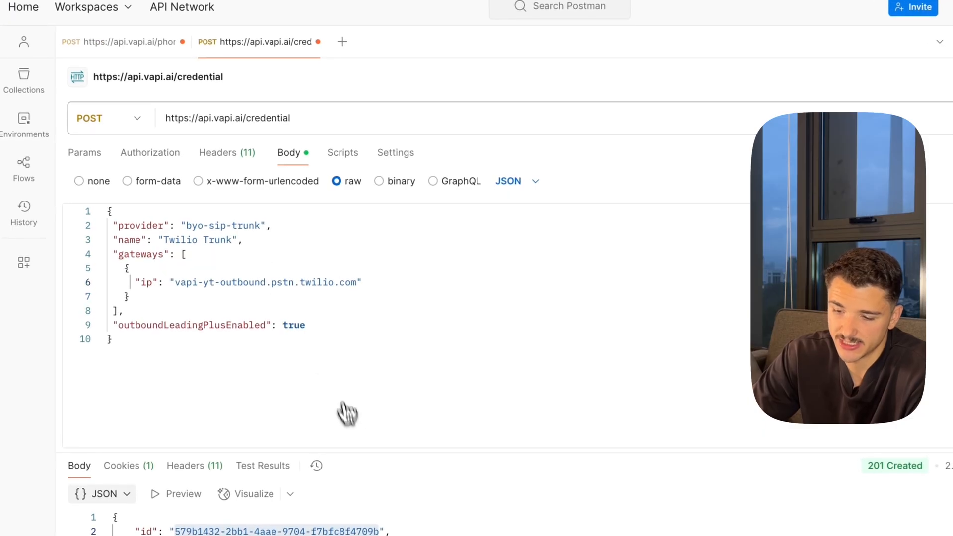